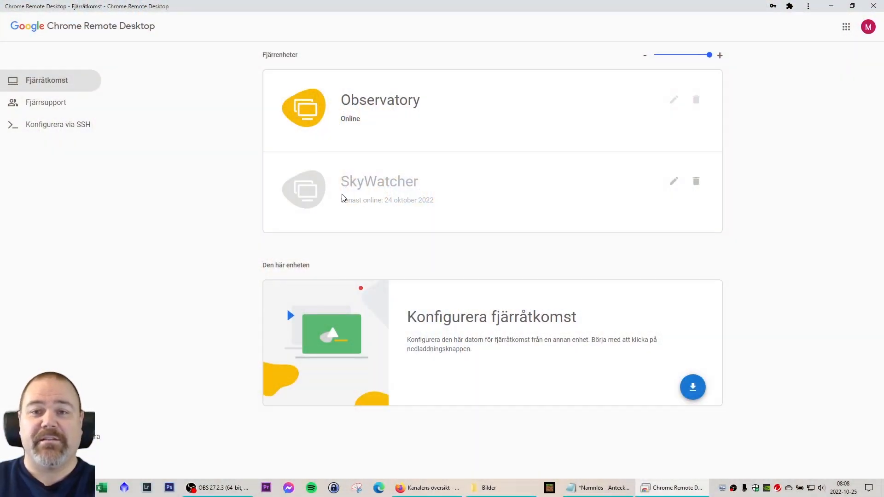
{"action": "mouse_move", "coordinate": [361, 117]}
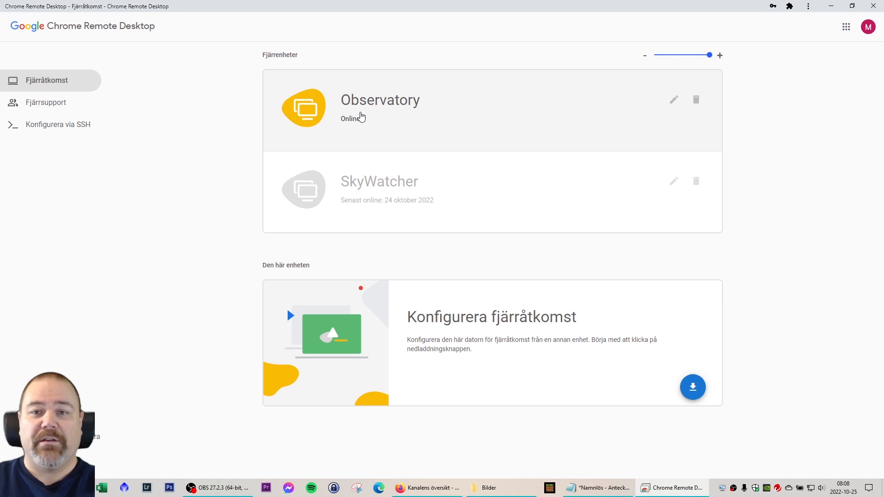
Connect to the Observatory computer from the Chrome Remote Desktop device list.
{"action": "left_click", "coordinate": [380, 107]}
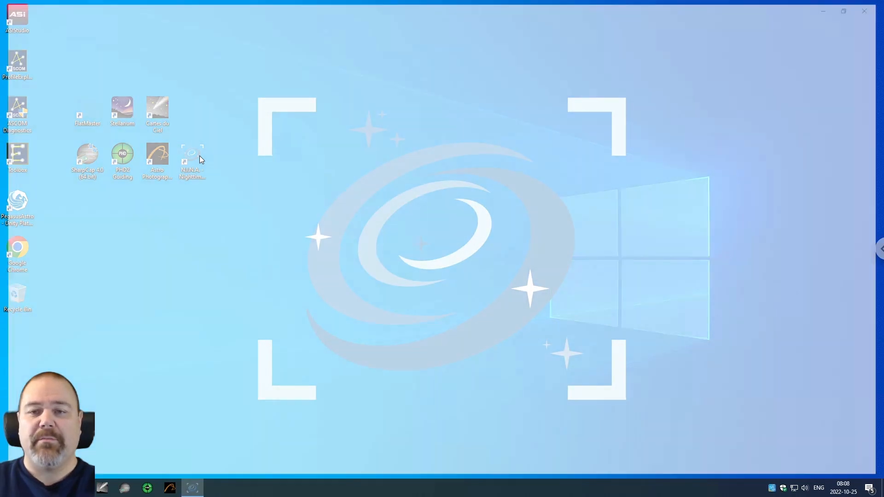
Launch N.I.N.A. from its desktop shortcut on the remote computer.
{"action": "double_click", "coordinate": [192, 157]}
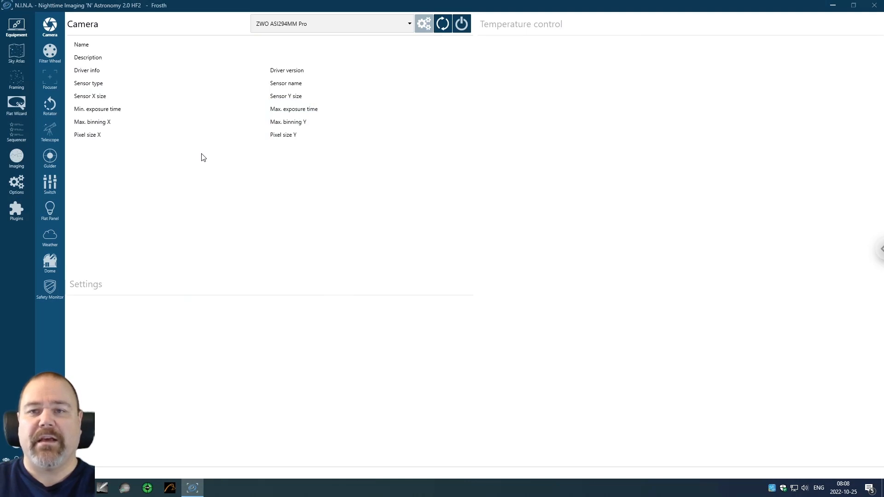
{"action": "mouse_move", "coordinate": [271, 214]}
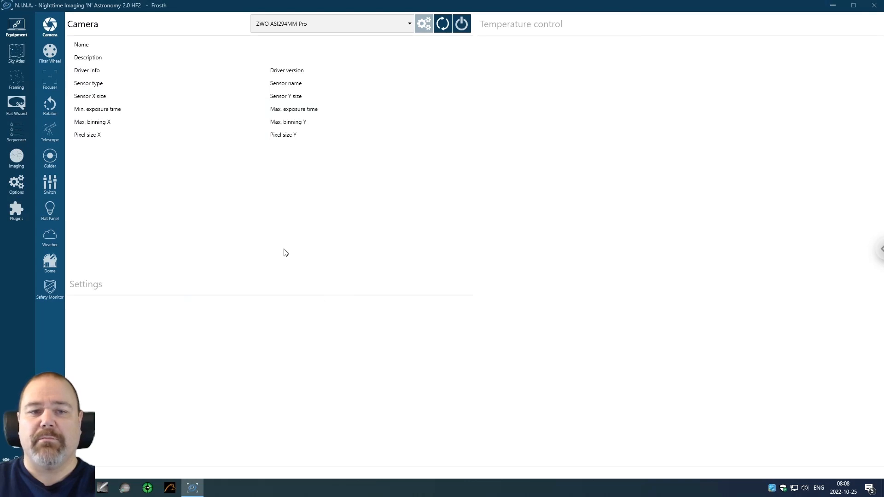
{"action": "mouse_move", "coordinate": [283, 248]}
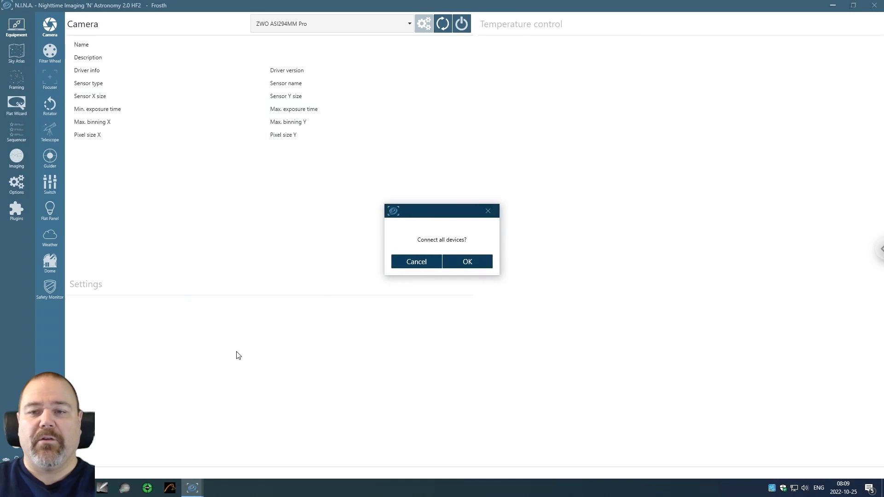
Confirm connecting all devices so the ASI294MM Pro camera, guider and flat panel come online.
{"action": "left_click", "coordinate": [415, 261]}
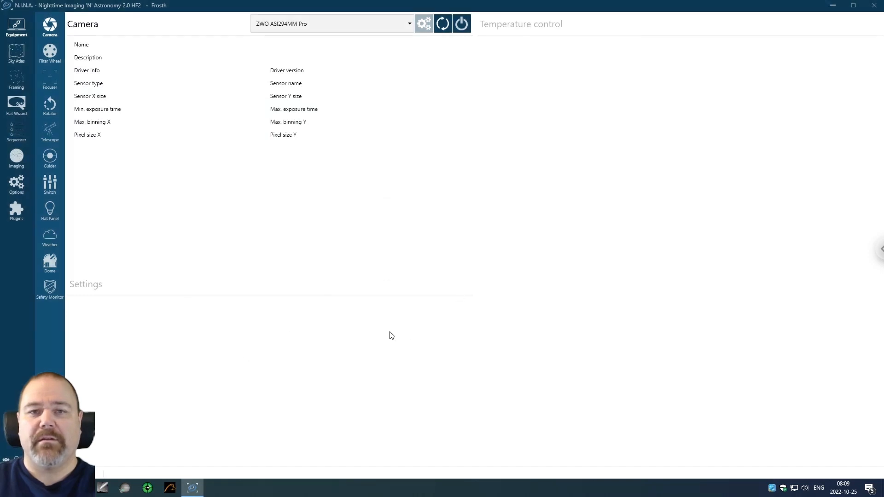
{"action": "left_click", "coordinate": [442, 24]}
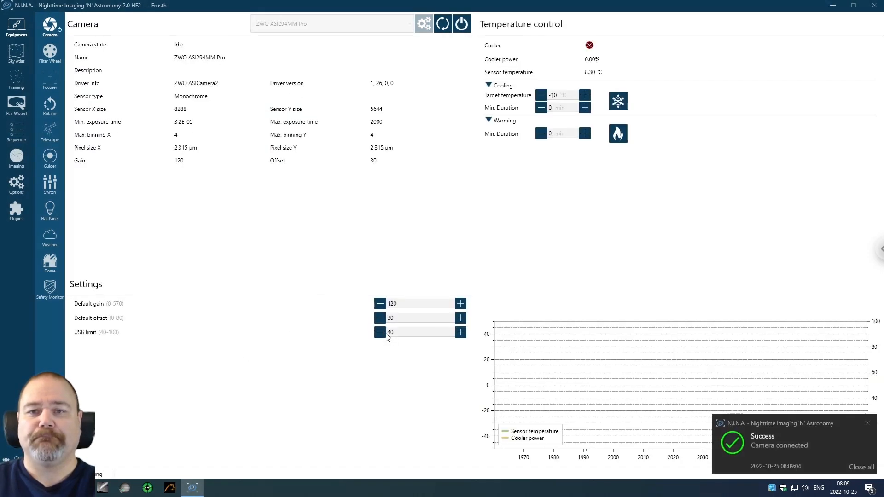
{"action": "left_click", "coordinate": [380, 333]}
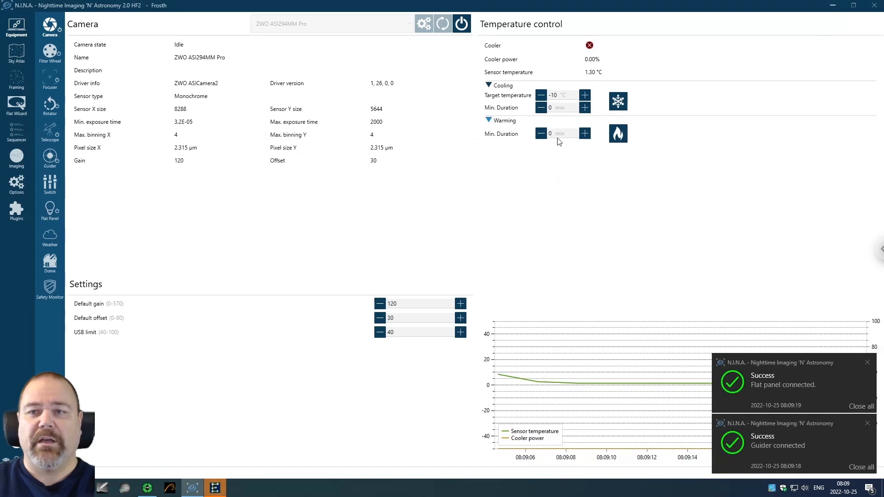
{"action": "mouse_move", "coordinate": [617, 101]}
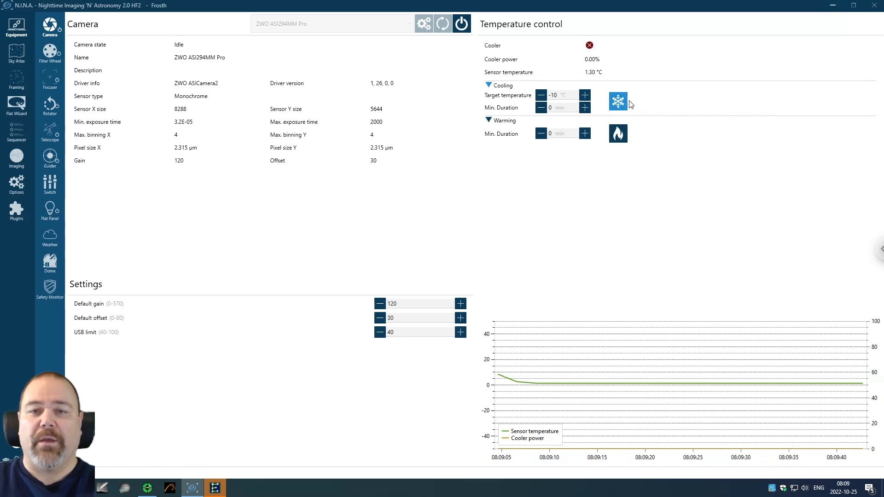
{"action": "mouse_move", "coordinate": [662, 101]}
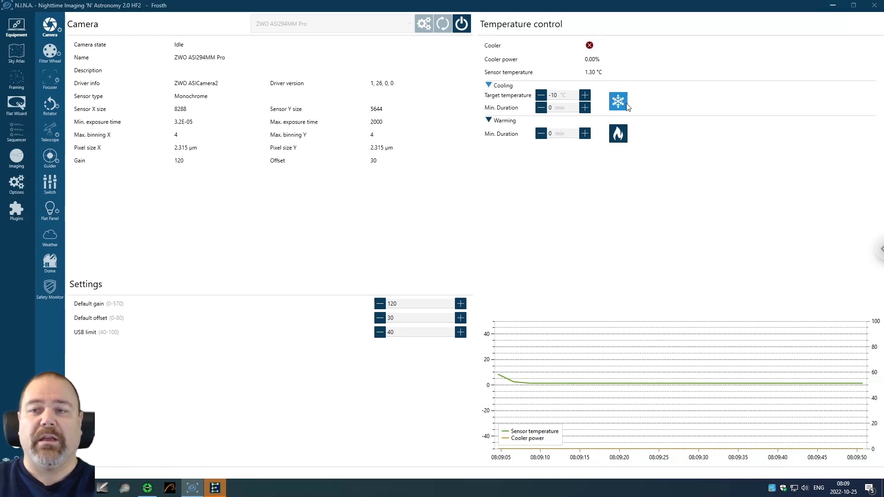
{"action": "mouse_move", "coordinate": [665, 112]}
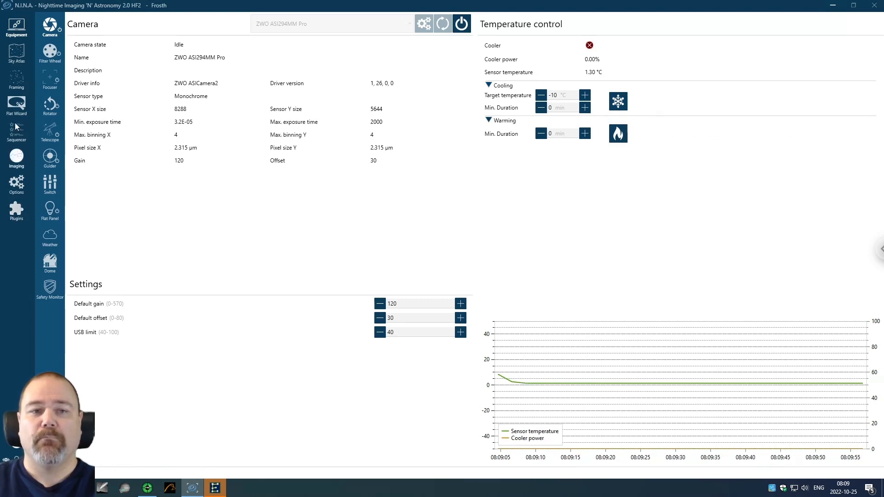
In the Flat Wizard set flats to take to 1 with dark flats at 0.
{"action": "left_click", "coordinate": [15, 107]}
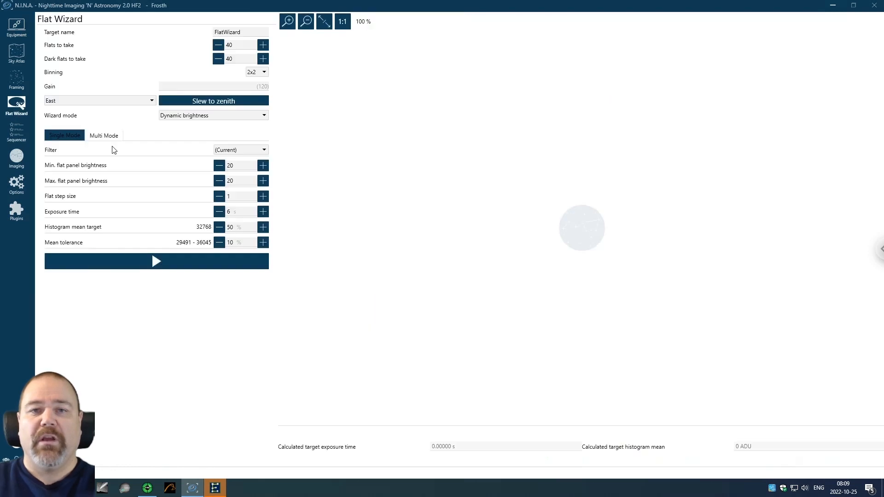
{"action": "mouse_move", "coordinate": [111, 172]}
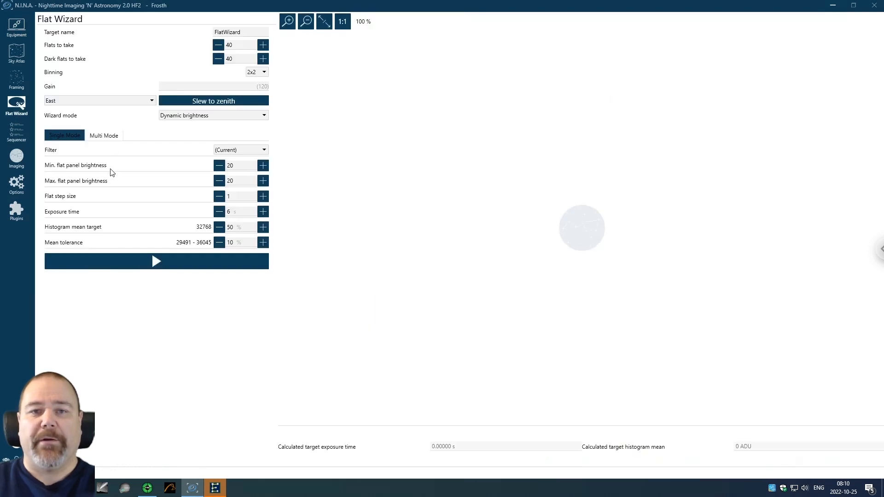
{"action": "left_click", "coordinate": [237, 44]}
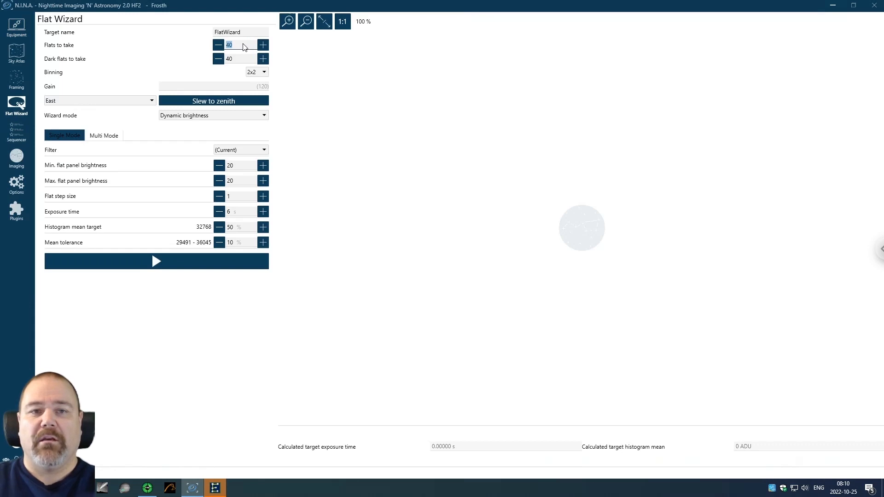
{"action": "mouse_move", "coordinate": [247, 57]}
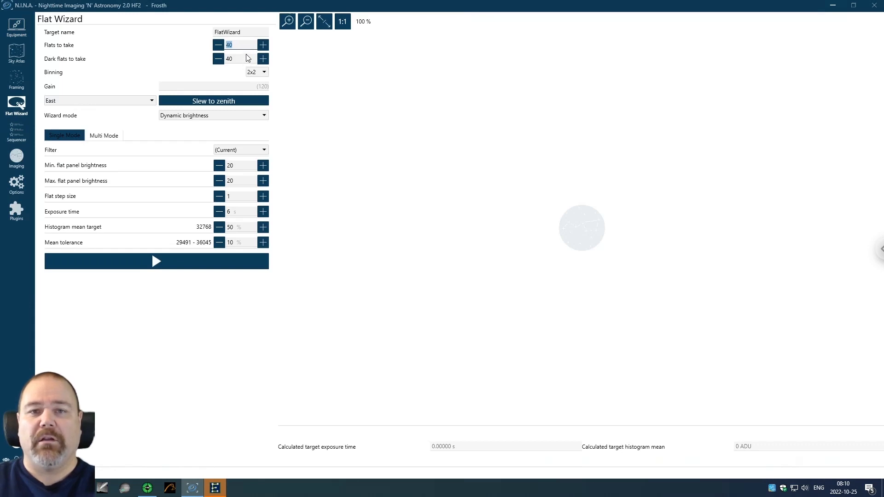
{"action": "type", "text": "1"}
{"action": "left_click", "coordinate": [240, 58]}
{"action": "type", "text": "0"}
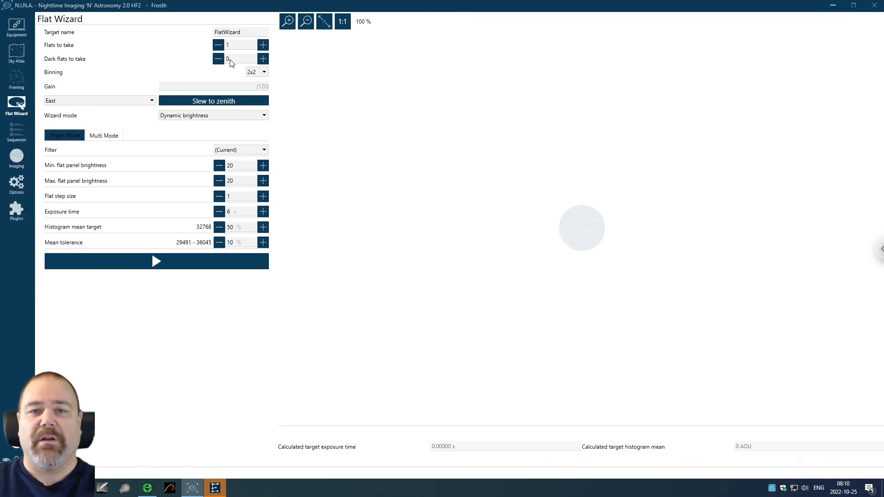
{"action": "mouse_move", "coordinate": [279, 104]}
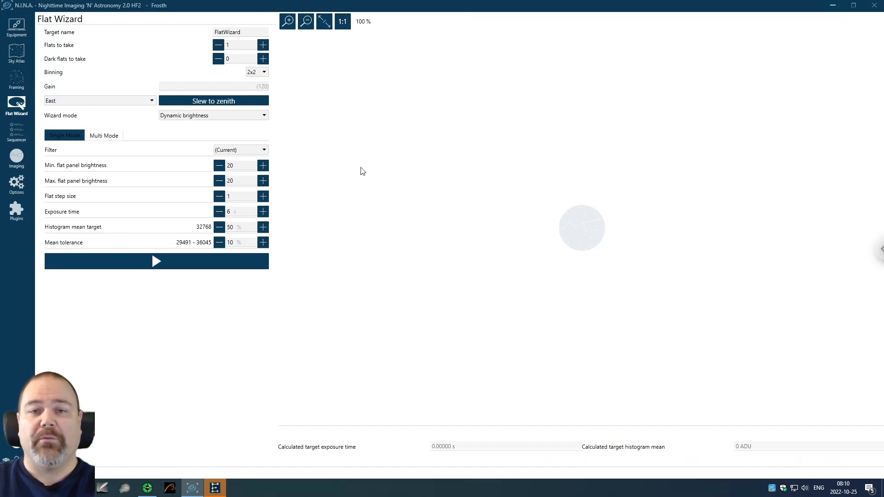
{"action": "mouse_move", "coordinate": [337, 171]}
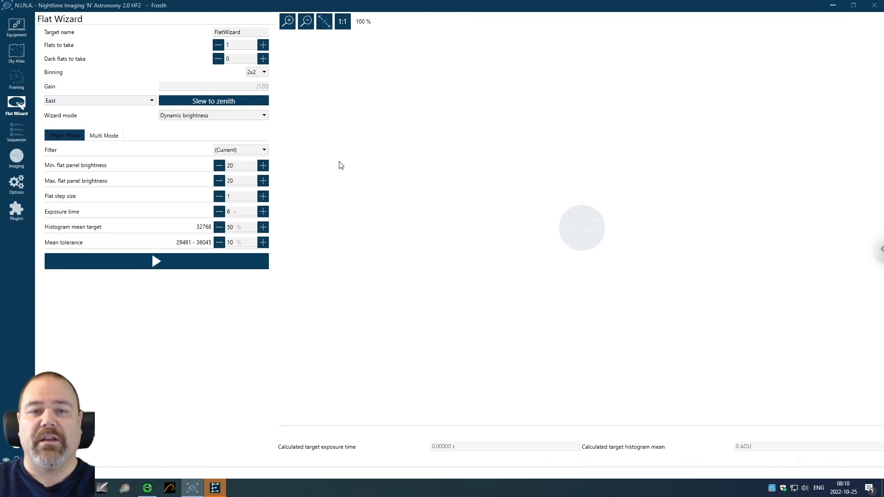
{"action": "mouse_move", "coordinate": [303, 163]}
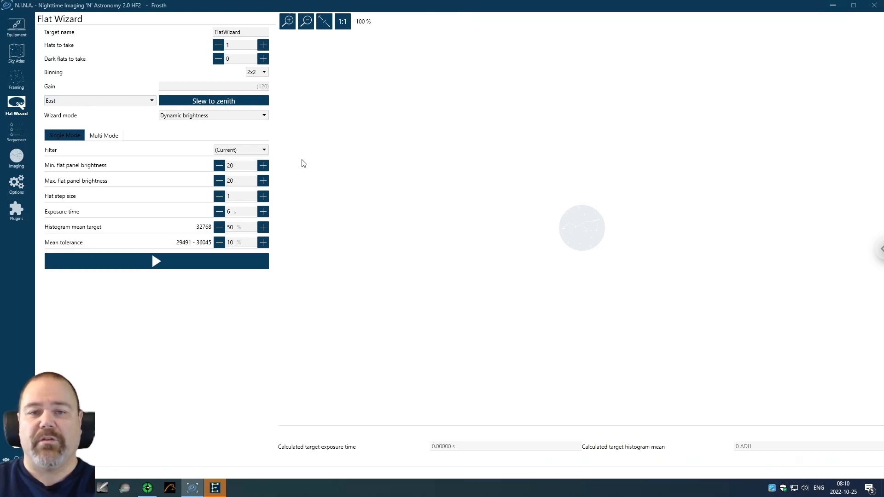
Switch to Multi Mode and expand the L filter: brightness 20–30, step 1, exposure 3.5, 50% target, 5% tolerance.
{"action": "left_click", "coordinate": [104, 136]}
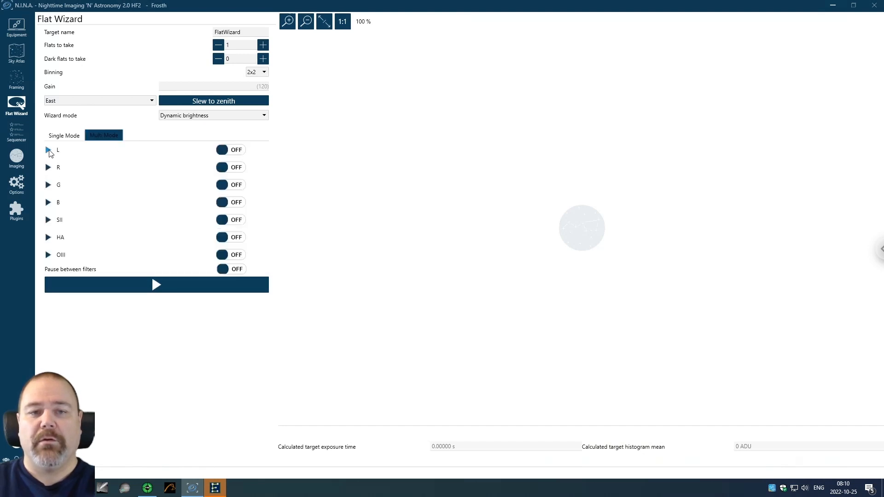
{"action": "left_click", "coordinate": [48, 150]}
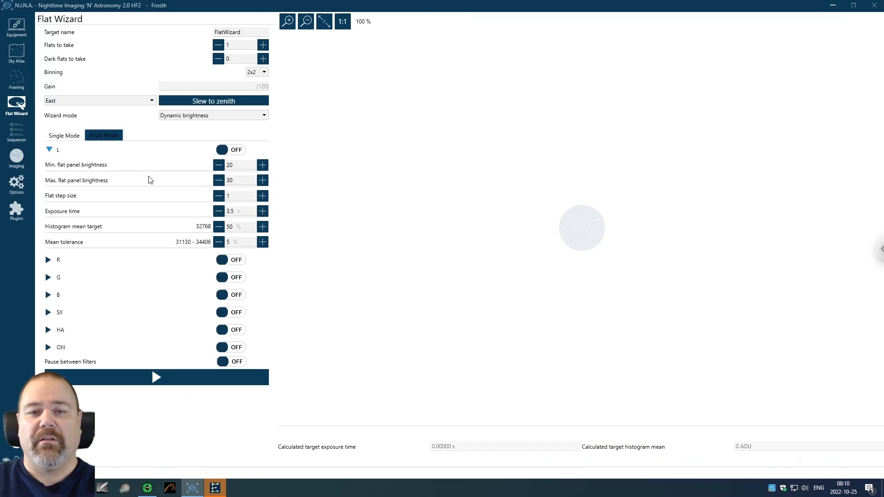
{"action": "mouse_move", "coordinate": [191, 226]}
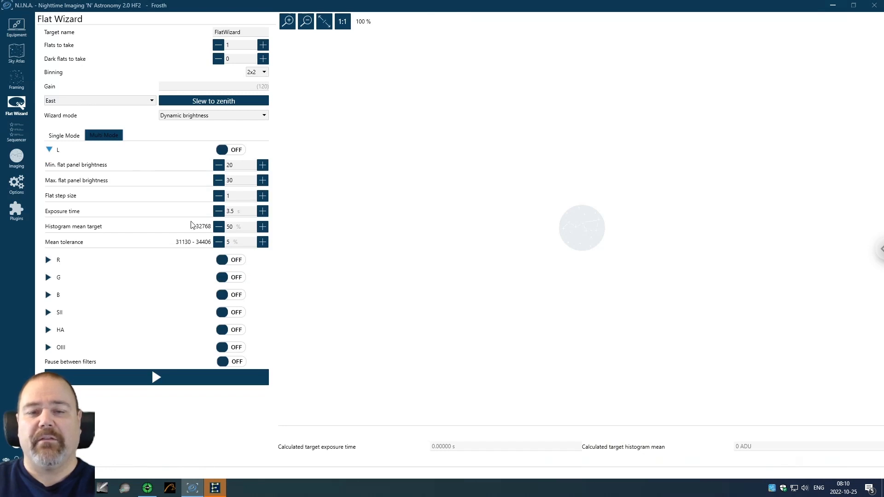
{"action": "mouse_move", "coordinate": [193, 222]}
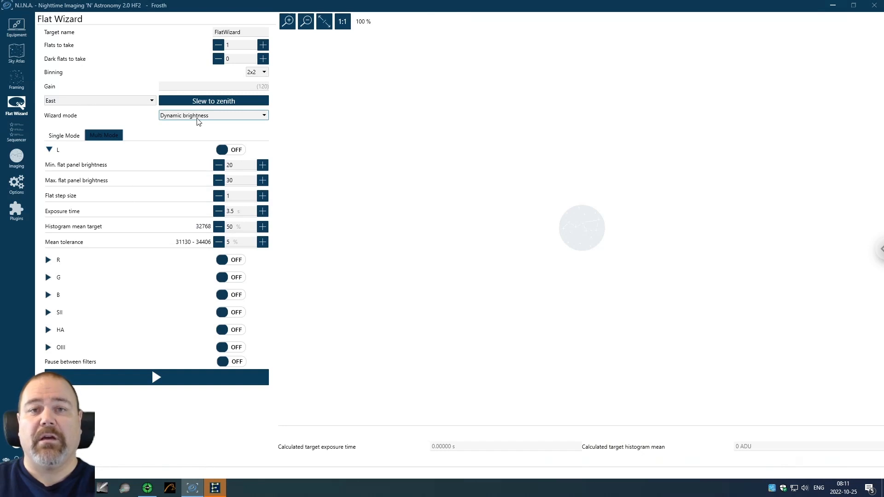
{"action": "mouse_move", "coordinate": [202, 176]}
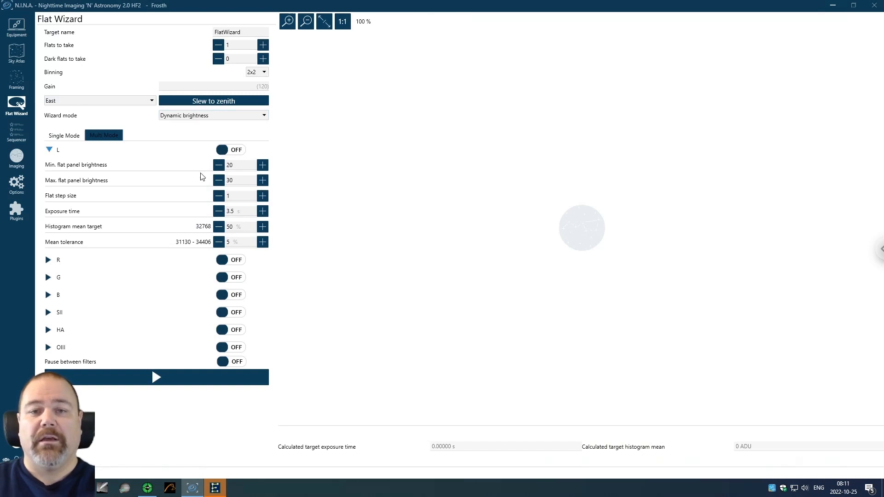
{"action": "mouse_move", "coordinate": [197, 175]}
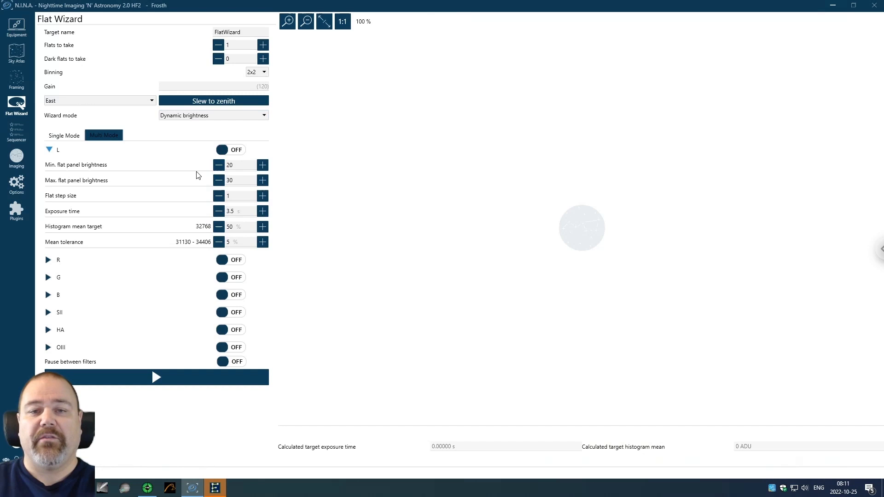
{"action": "mouse_move", "coordinate": [235, 216]}
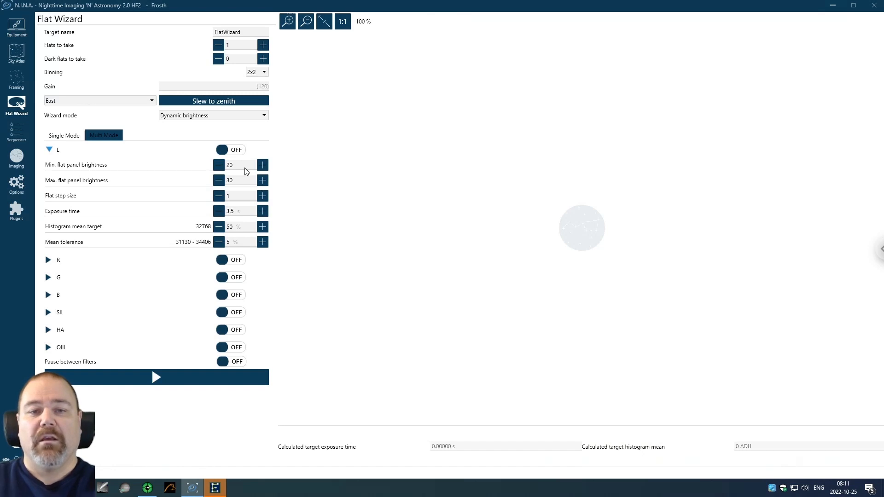
{"action": "mouse_move", "coordinate": [238, 175]}
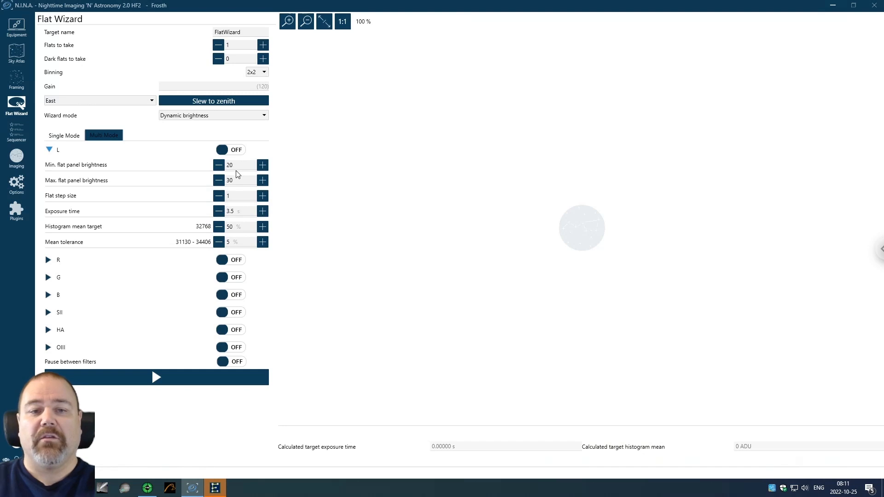
{"action": "mouse_move", "coordinate": [242, 180]}
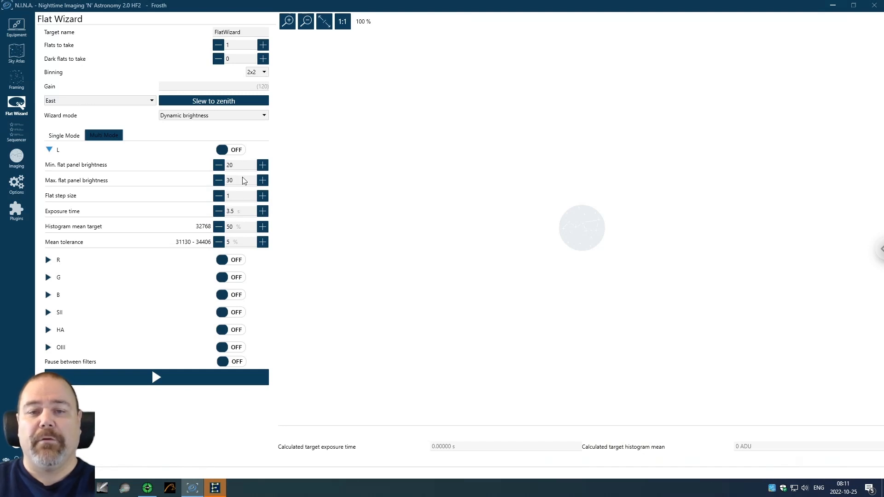
{"action": "mouse_move", "coordinate": [234, 169]}
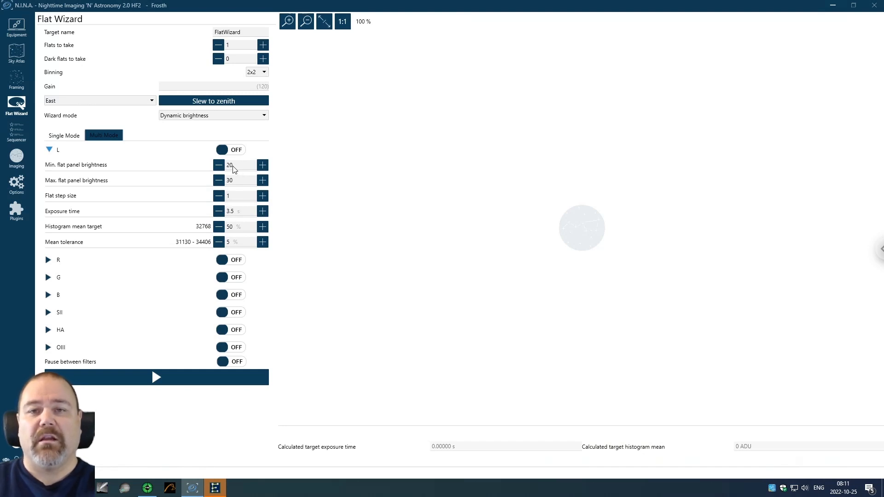
{"action": "mouse_move", "coordinate": [234, 170]}
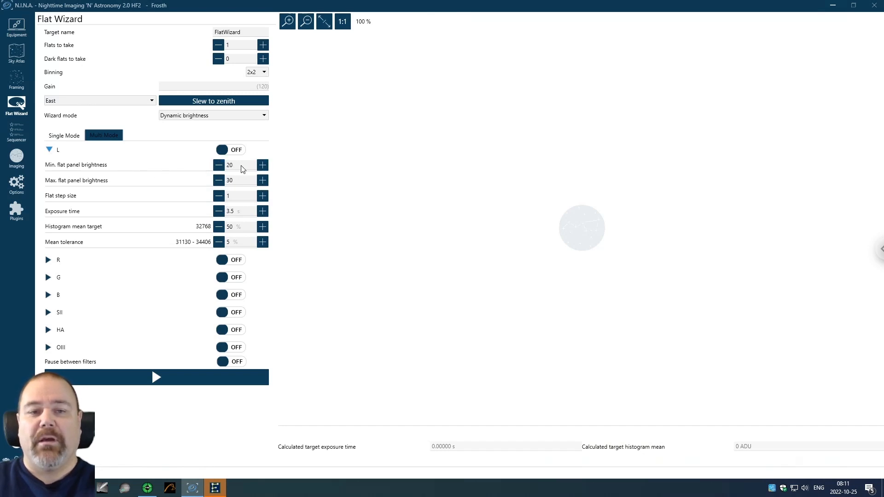
{"action": "mouse_move", "coordinate": [244, 171]}
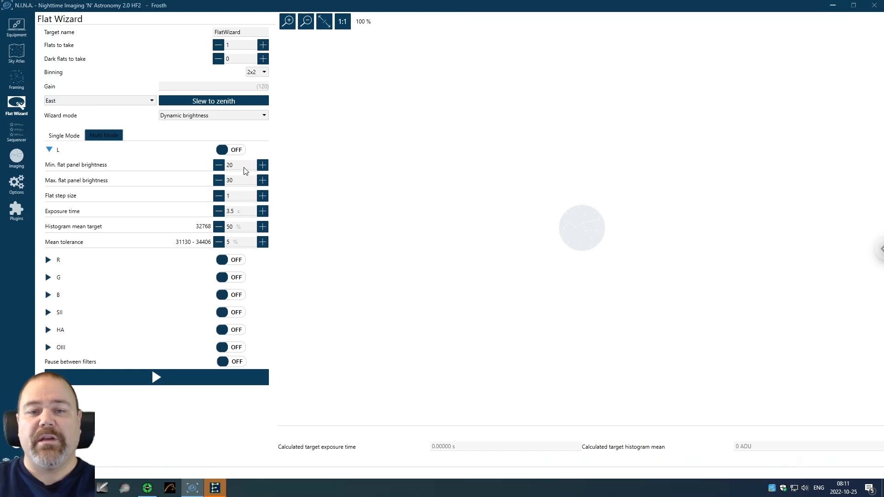
{"action": "mouse_move", "coordinate": [237, 190]}
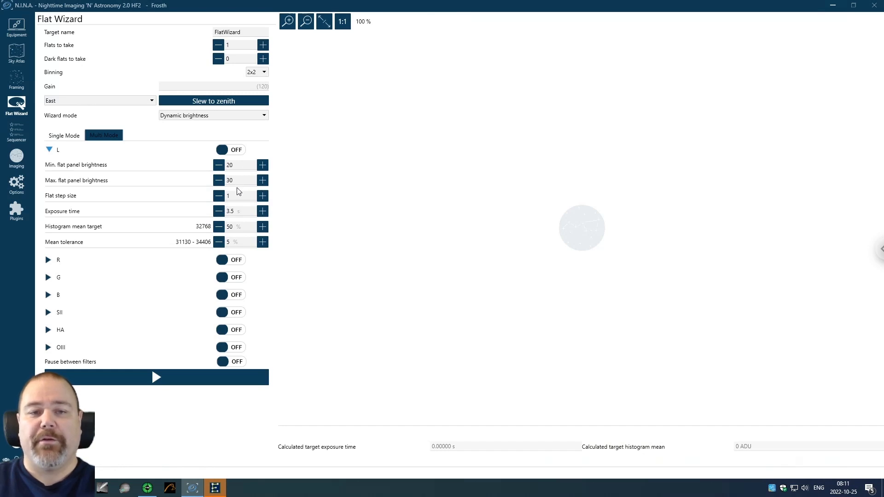
{"action": "mouse_move", "coordinate": [232, 199]}
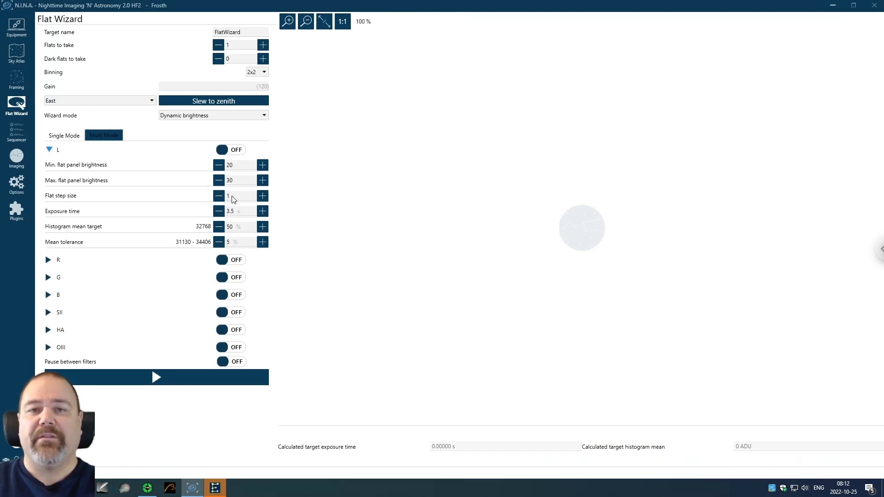
{"action": "mouse_move", "coordinate": [271, 205]}
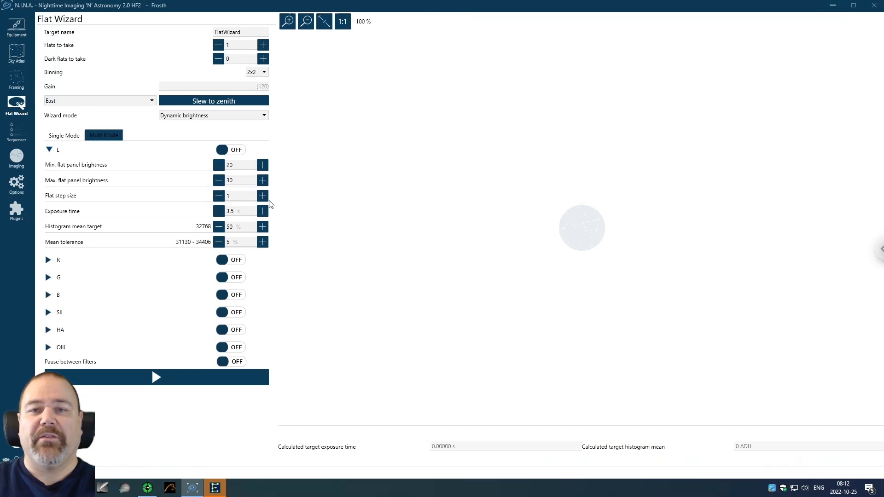
{"action": "mouse_move", "coordinate": [261, 205]}
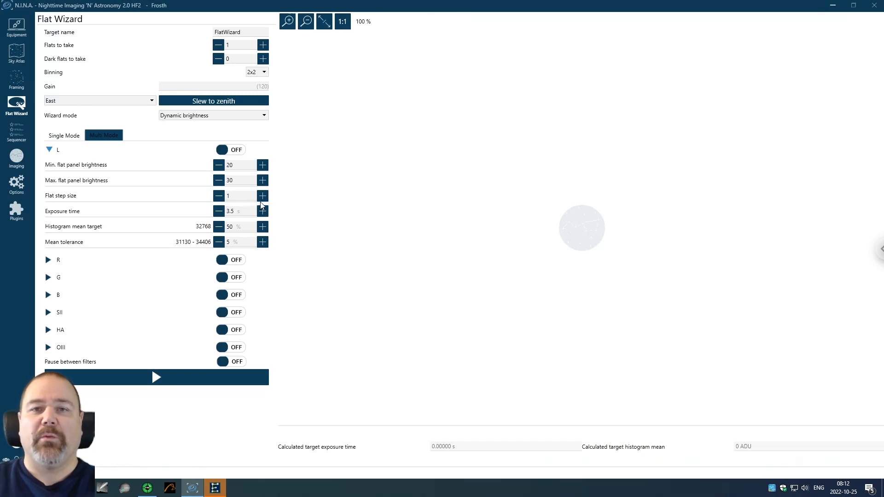
{"action": "mouse_move", "coordinate": [309, 219]}
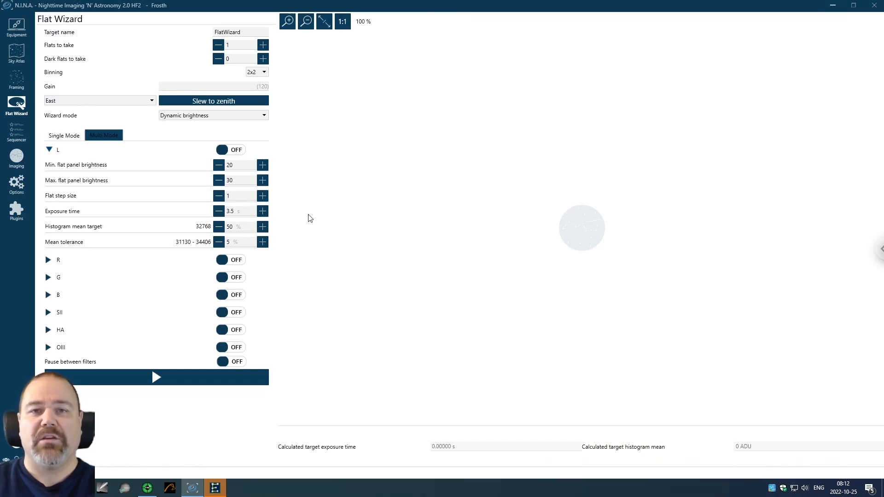
{"action": "mouse_move", "coordinate": [230, 202]}
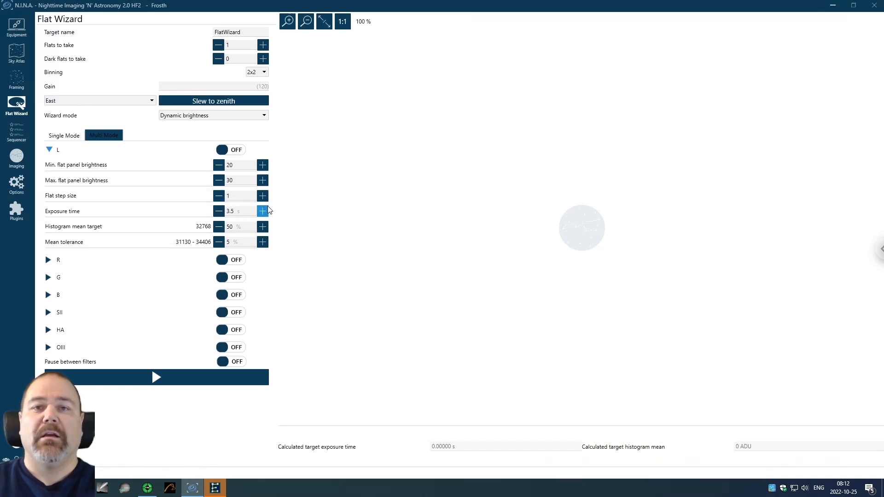
{"action": "mouse_move", "coordinate": [263, 211]}
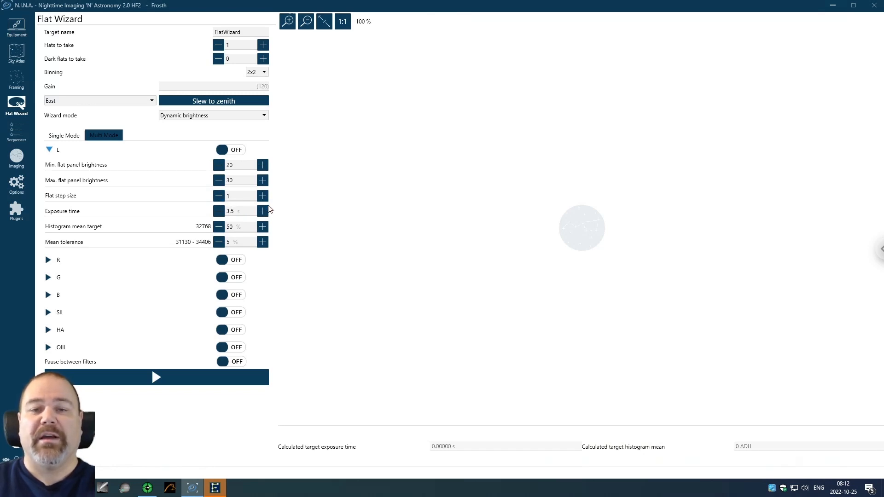
{"action": "mouse_move", "coordinate": [278, 226]}
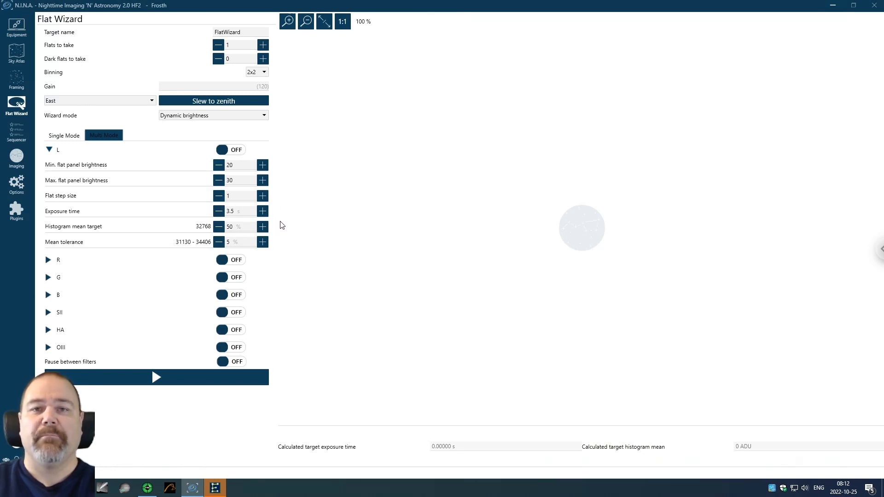
{"action": "mouse_move", "coordinate": [237, 218]}
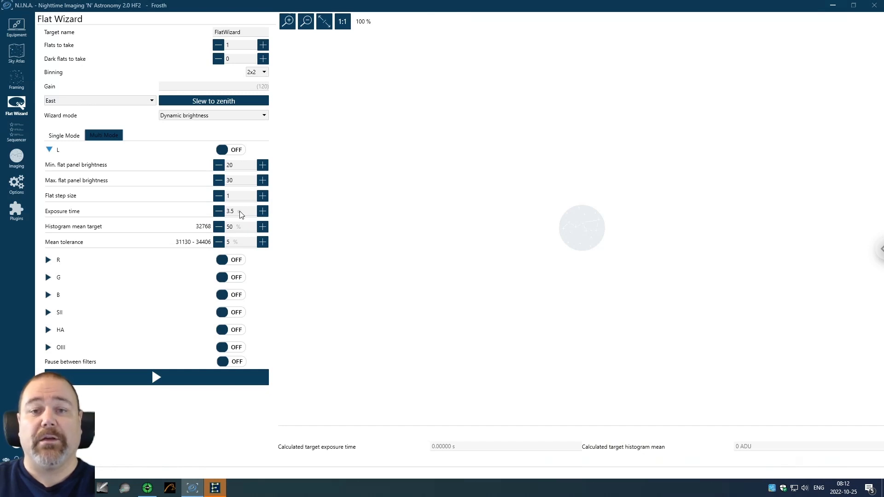
{"action": "mouse_move", "coordinate": [231, 217]}
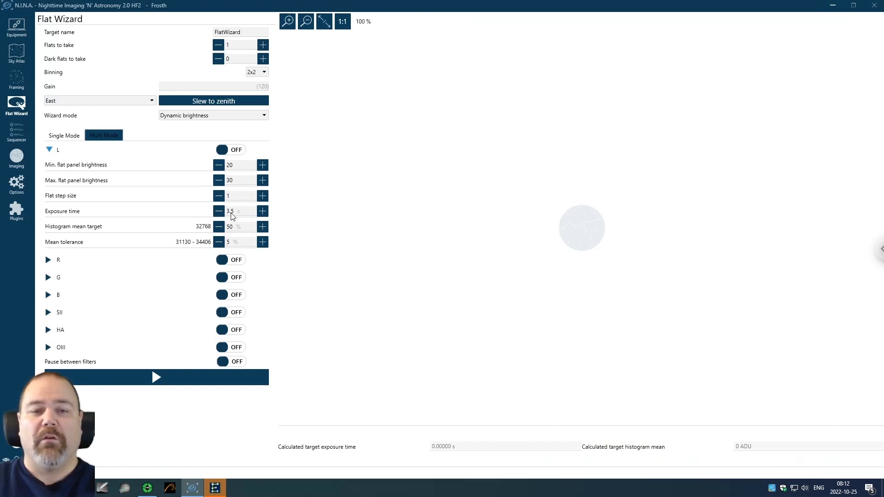
{"action": "mouse_move", "coordinate": [240, 216]}
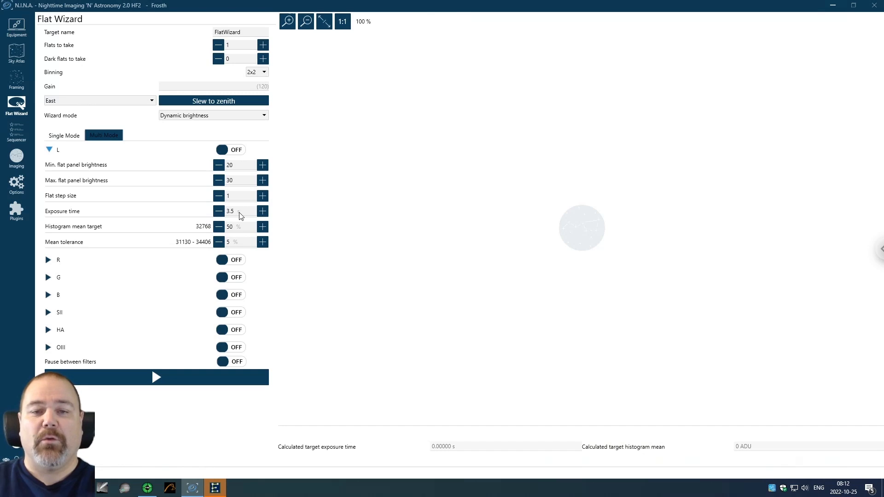
{"action": "mouse_move", "coordinate": [151, 234]}
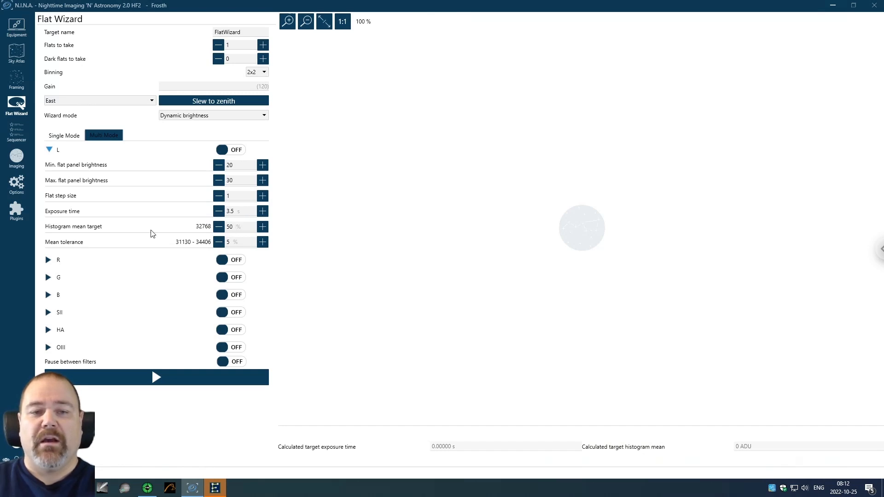
{"action": "mouse_move", "coordinate": [237, 230]}
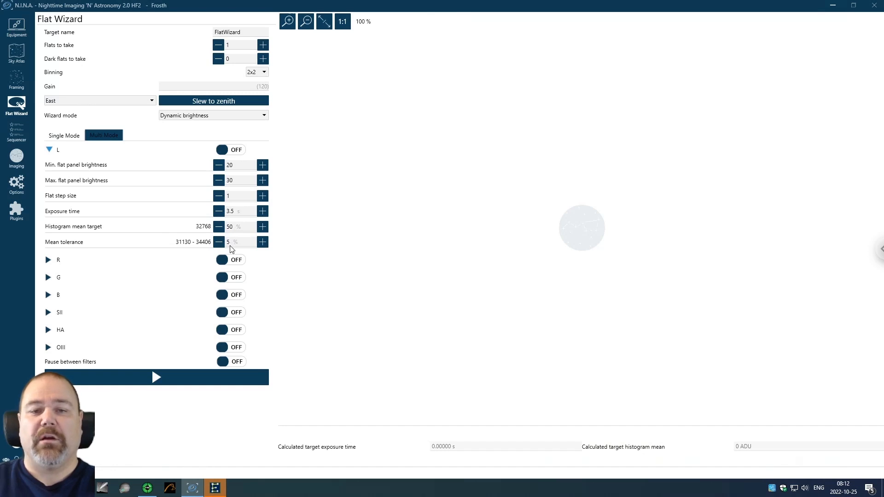
{"action": "mouse_move", "coordinate": [228, 253]}
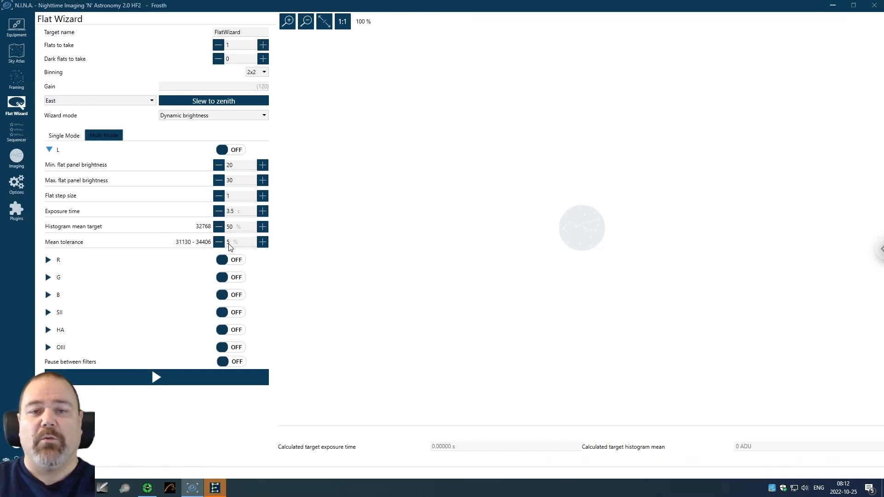
{"action": "mouse_move", "coordinate": [238, 175]}
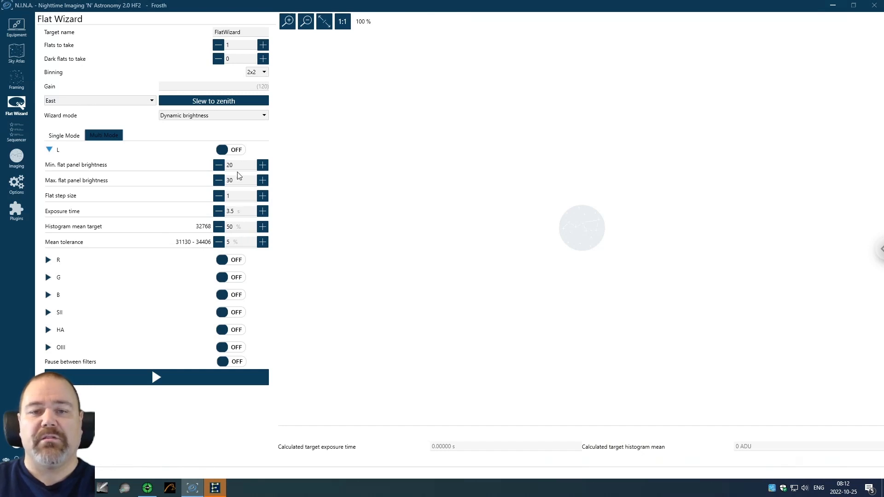
{"action": "mouse_move", "coordinate": [99, 156]}
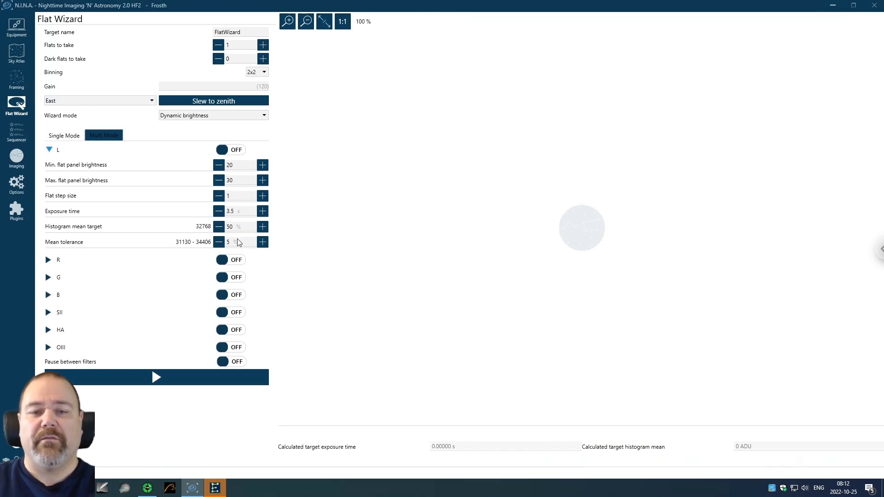
{"action": "mouse_move", "coordinate": [237, 170]}
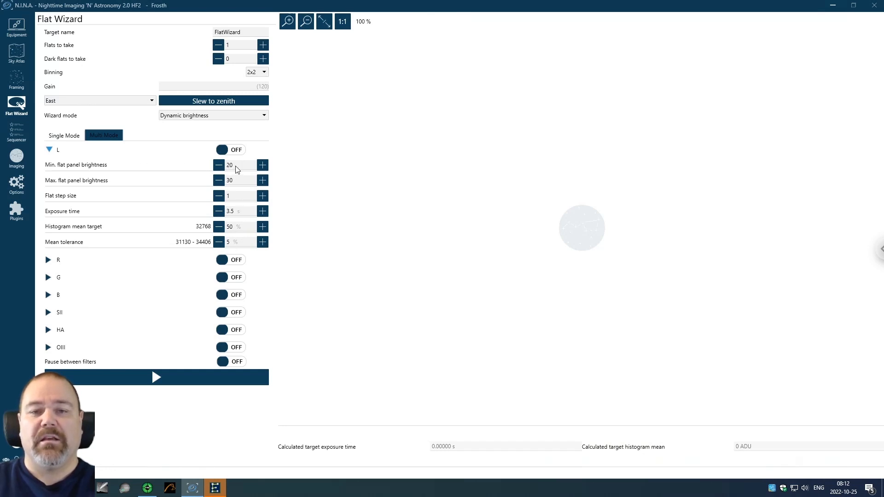
{"action": "mouse_move", "coordinate": [240, 168]}
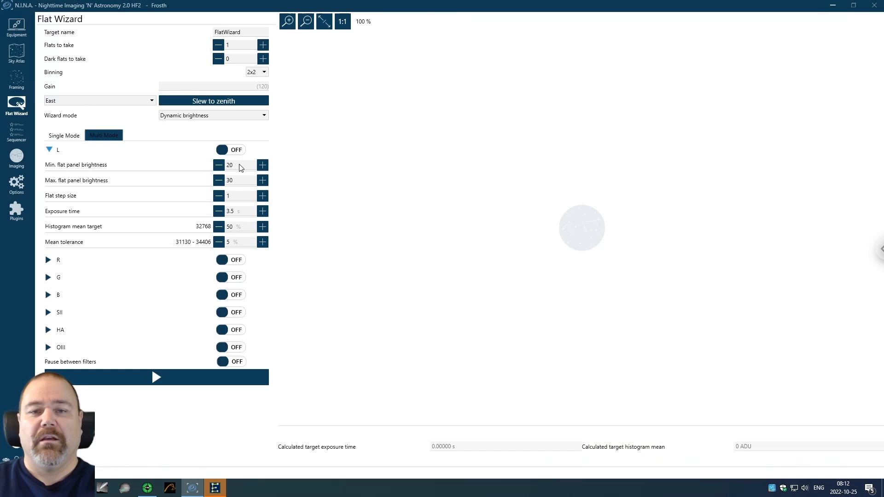
{"action": "mouse_move", "coordinate": [233, 169]}
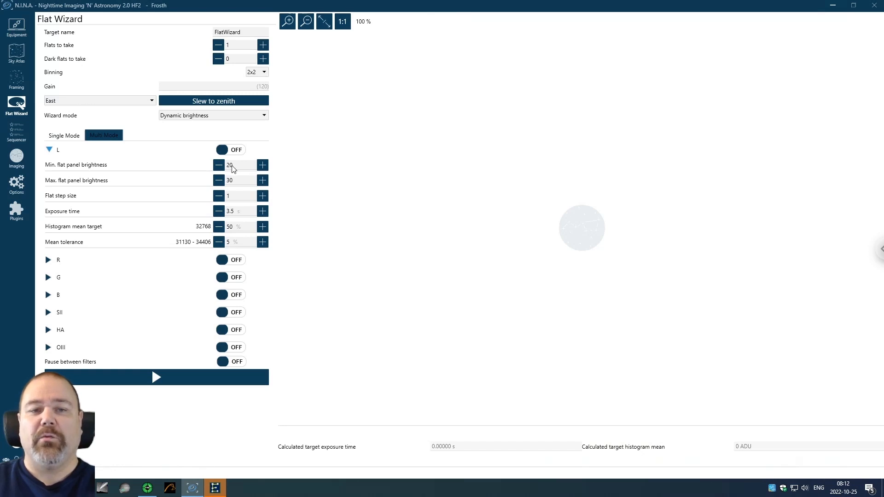
{"action": "mouse_move", "coordinate": [236, 218]}
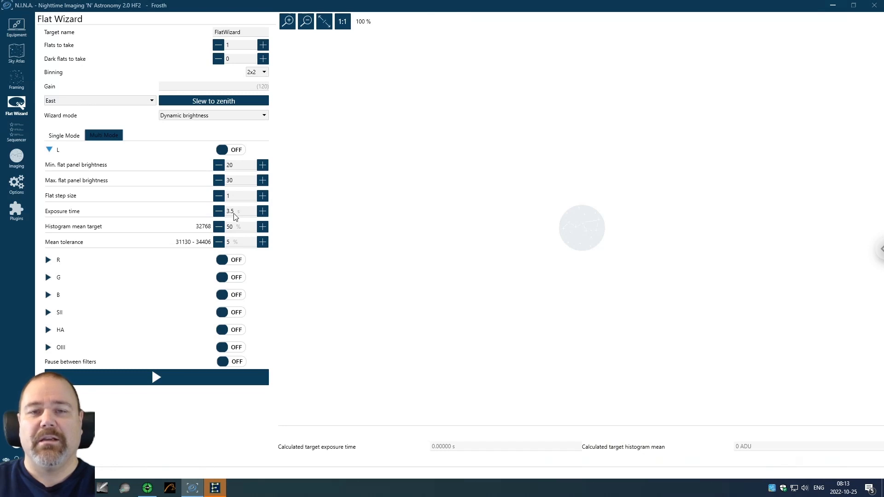
{"action": "mouse_move", "coordinate": [237, 242]}
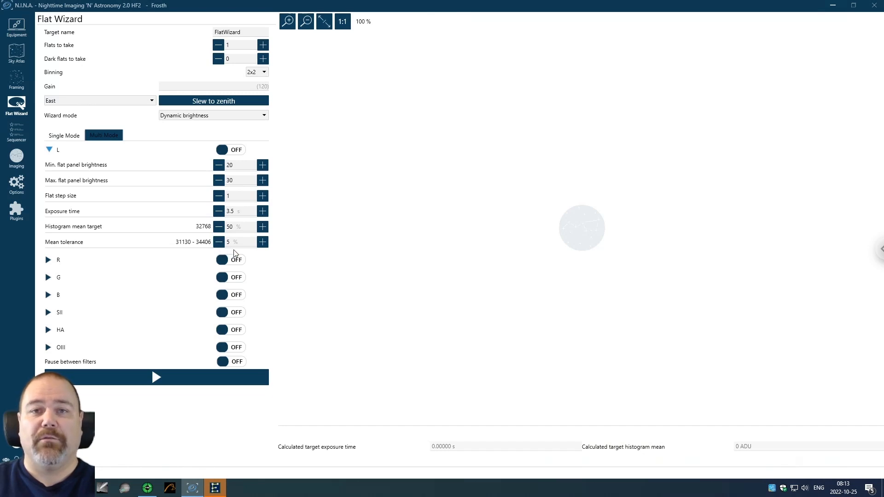
{"action": "mouse_move", "coordinate": [230, 251]}
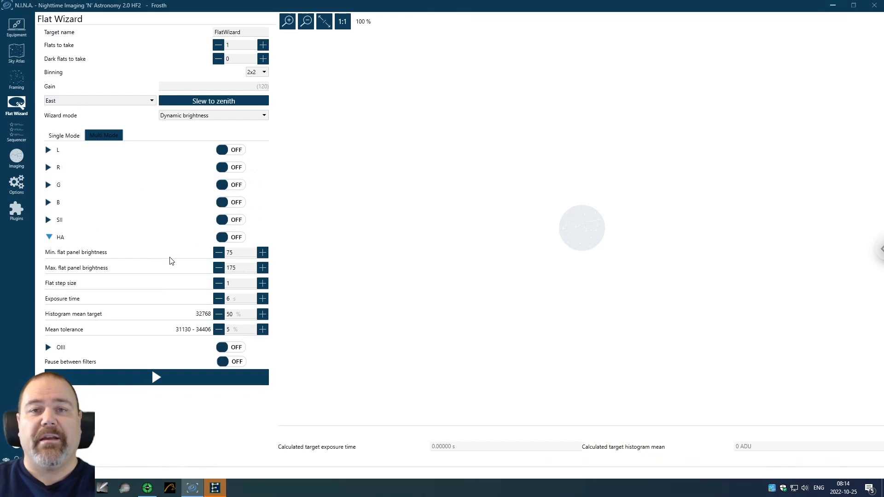
{"action": "mouse_move", "coordinate": [132, 257]}
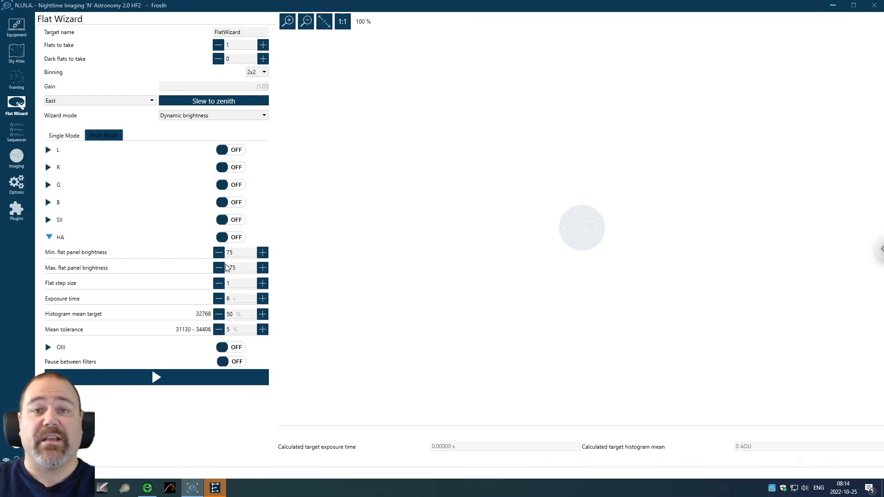
Expand the HA filter's flat settings showing brightness 75–175 and exposure 6.
{"action": "left_click", "coordinate": [262, 267]}
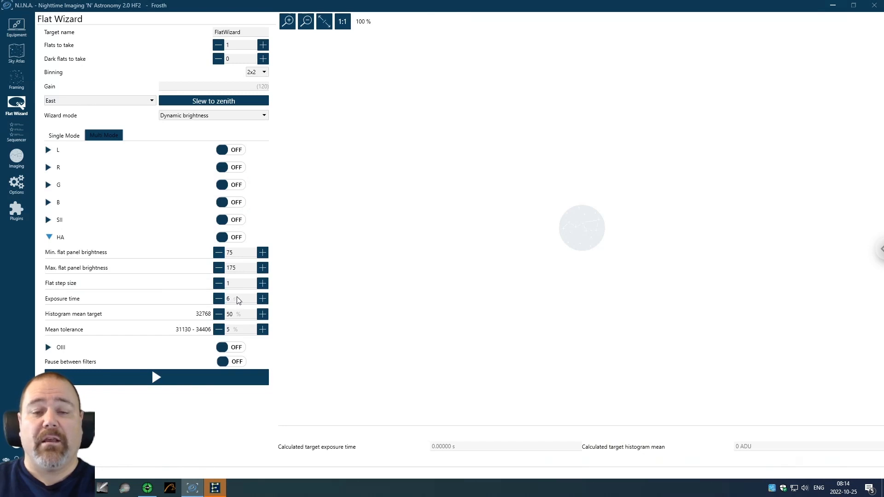
{"action": "mouse_move", "coordinate": [238, 264]}
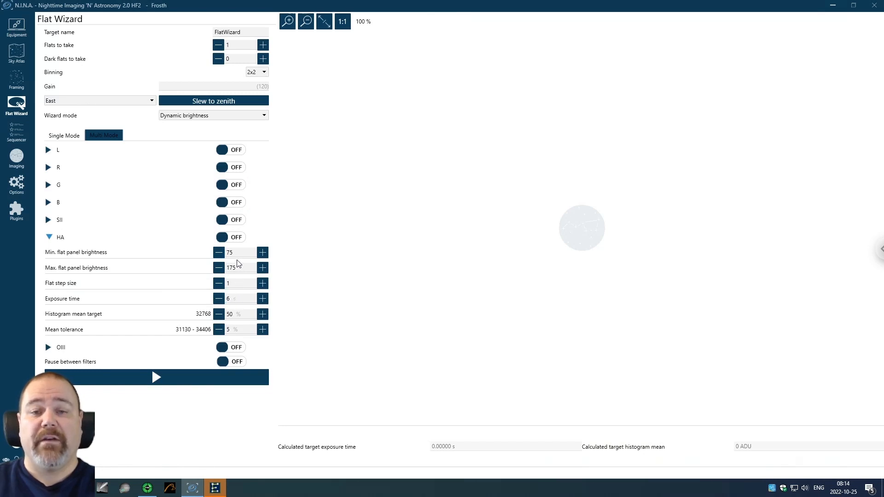
{"action": "mouse_move", "coordinate": [235, 274]}
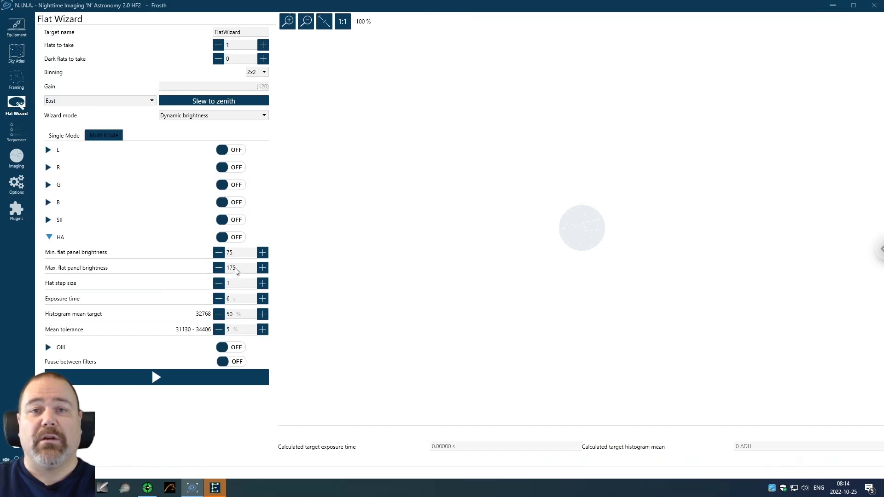
{"action": "mouse_move", "coordinate": [238, 281]}
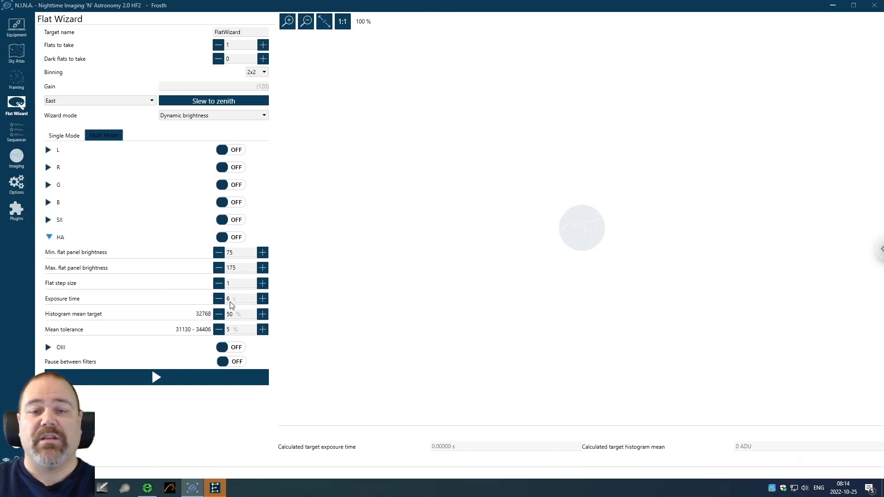
{"action": "mouse_move", "coordinate": [236, 303]}
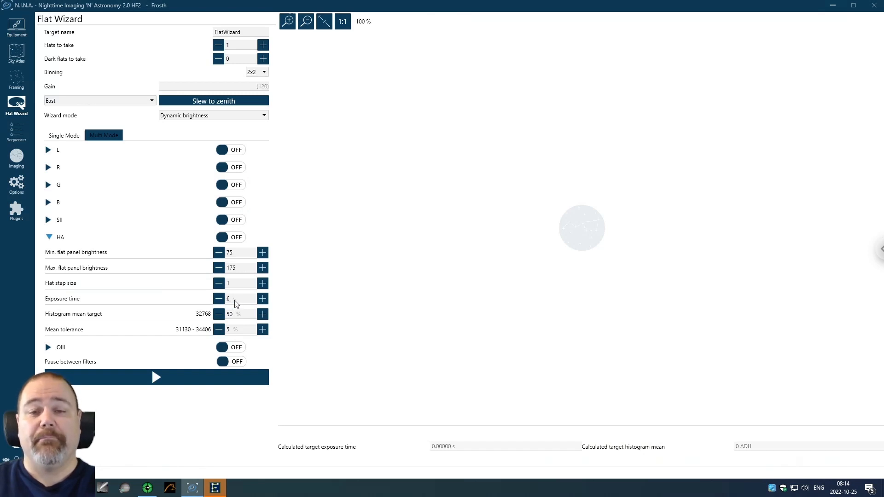
{"action": "mouse_move", "coordinate": [237, 303]}
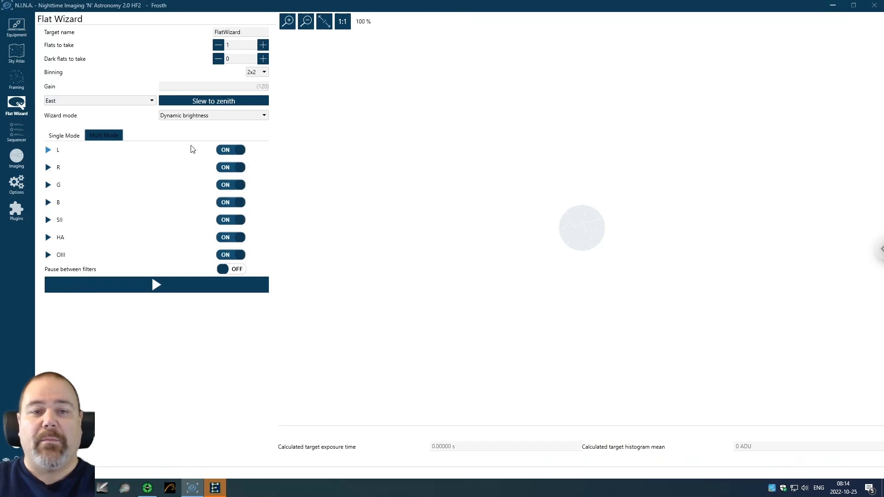
{"action": "mouse_move", "coordinate": [130, 194]}
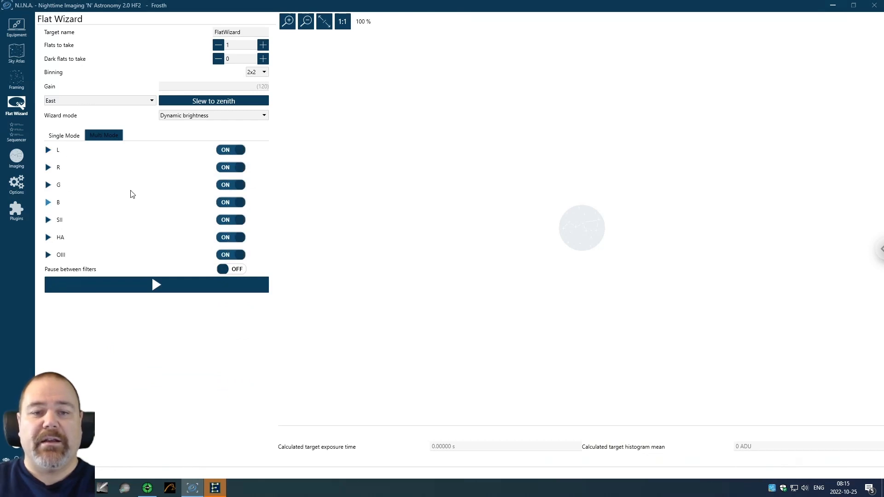
Start the multi-mode flat capture run across all seven filters.
{"action": "left_click", "coordinate": [157, 285]}
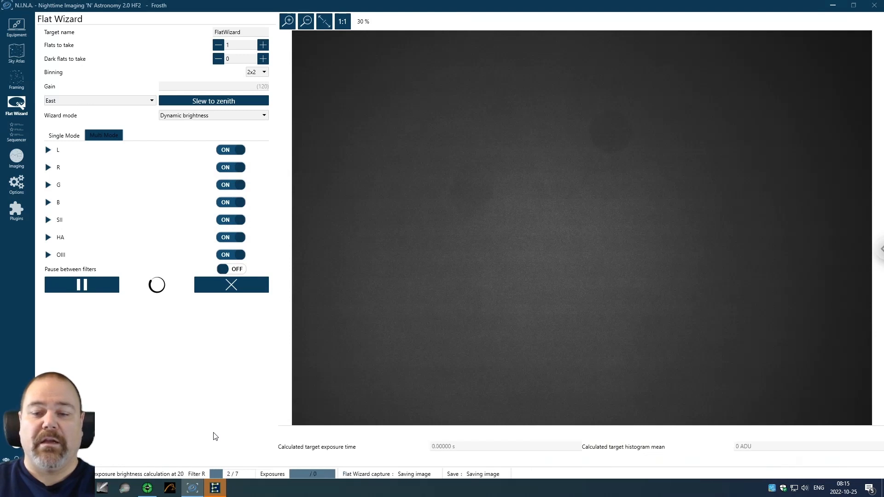
Let the flat run progress past L and R while checking the filter list.
{"action": "left_click", "coordinate": [230, 149]}
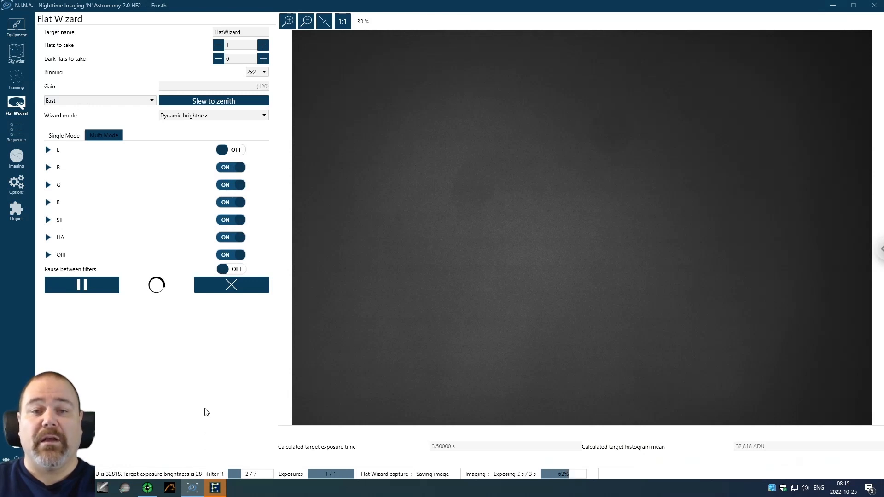
{"action": "mouse_move", "coordinate": [213, 399]}
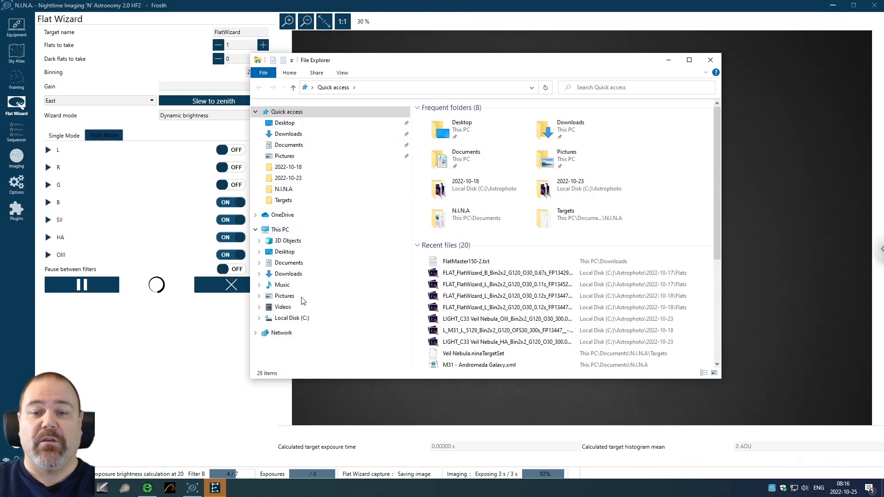
Browse Local Disk (C:) into Astrophoto\NINA\2022-10-25 to see the saved flats.
{"action": "left_click", "coordinate": [292, 318]}
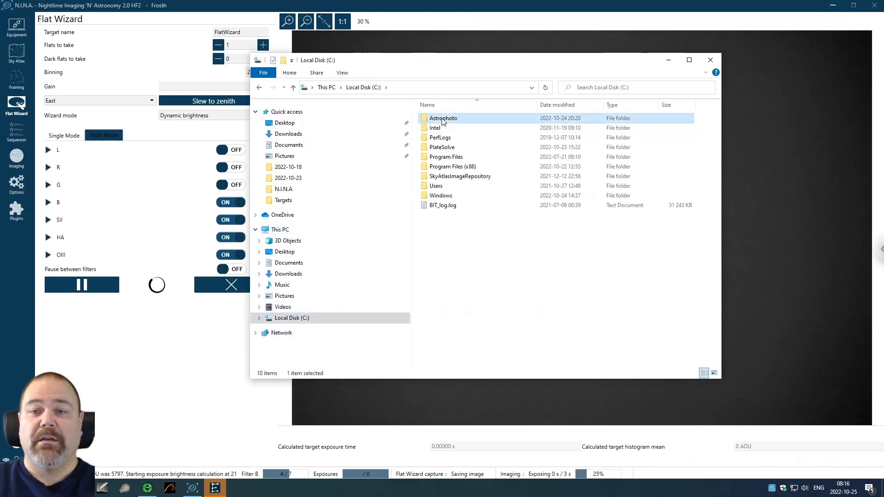
{"action": "double_click", "coordinate": [443, 118]}
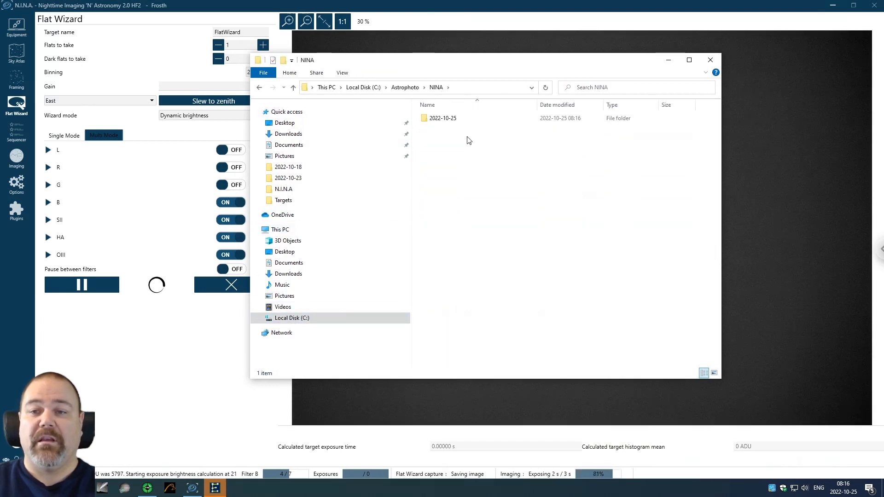
{"action": "double_click", "coordinate": [442, 117]}
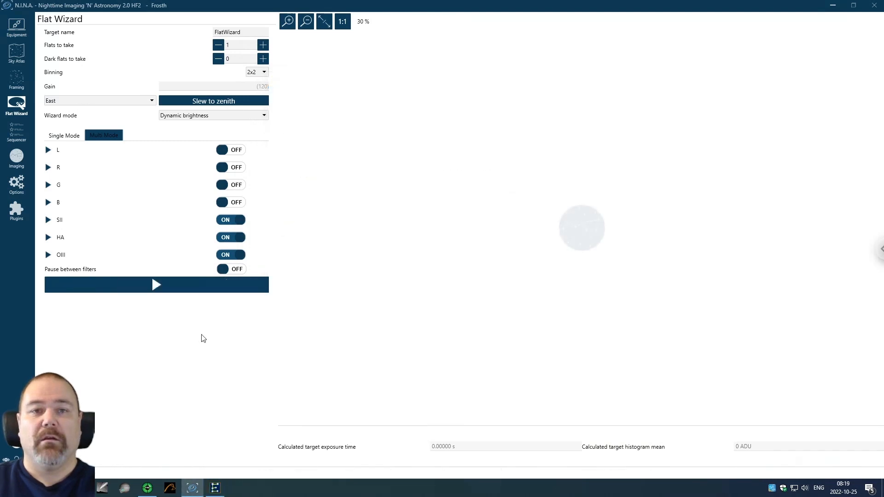
{"action": "mouse_move", "coordinate": [199, 303]}
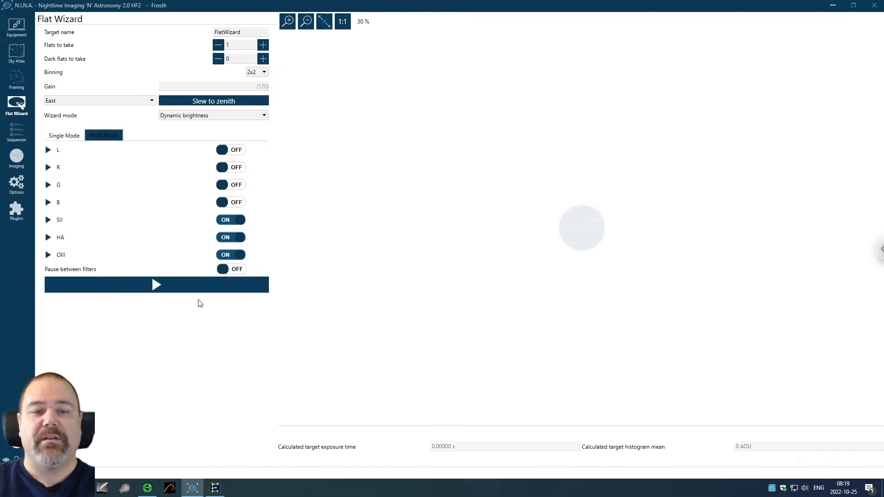
{"action": "left_click", "coordinate": [48, 219]}
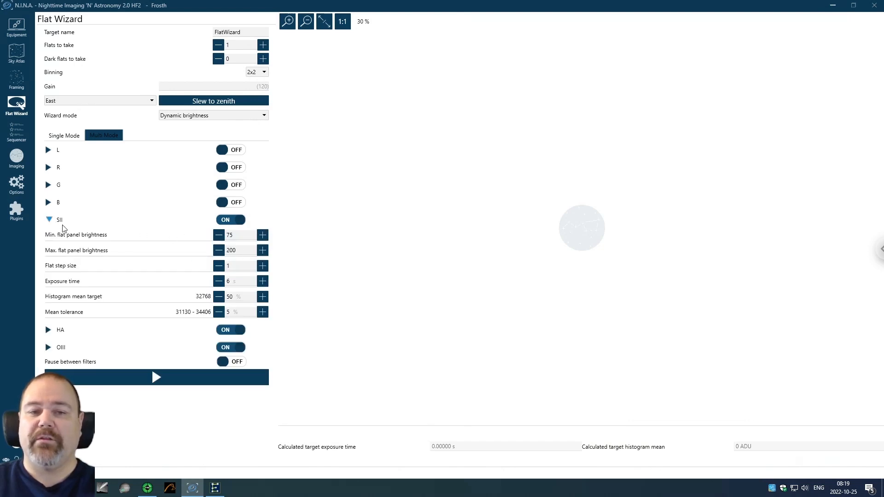
{"action": "left_click", "coordinate": [48, 219]}
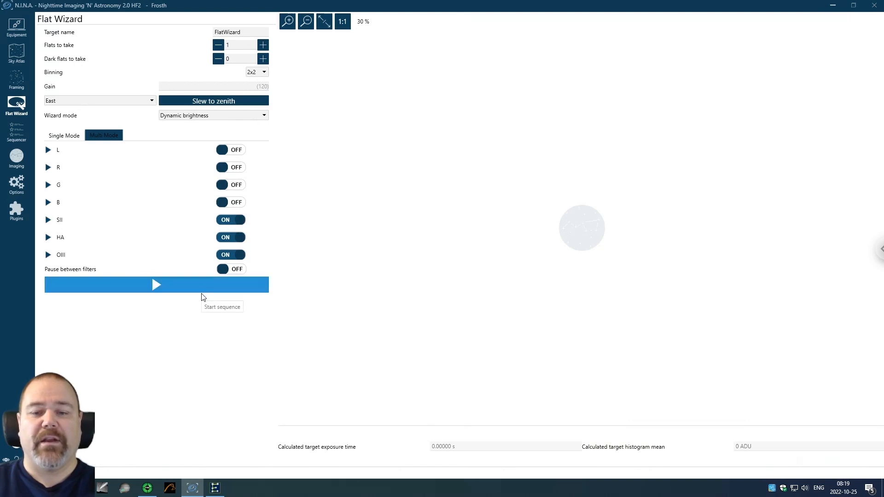
{"action": "left_click", "coordinate": [156, 285]}
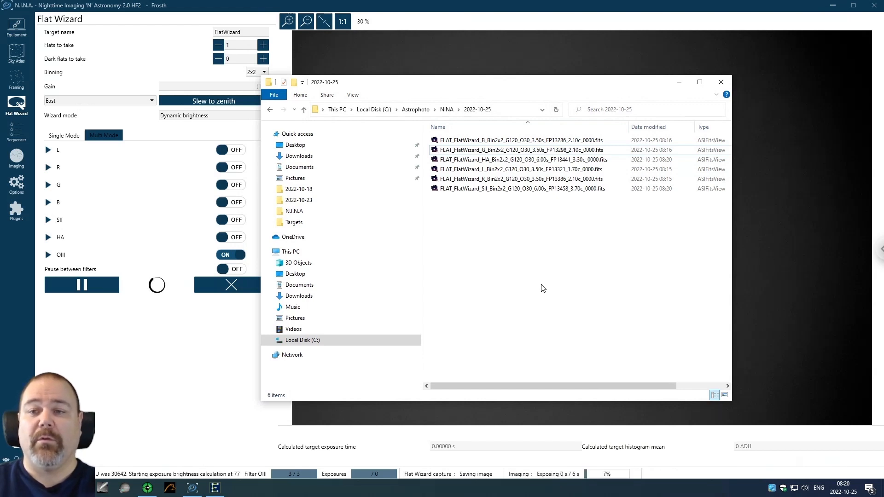
{"action": "mouse_move", "coordinate": [488, 282]}
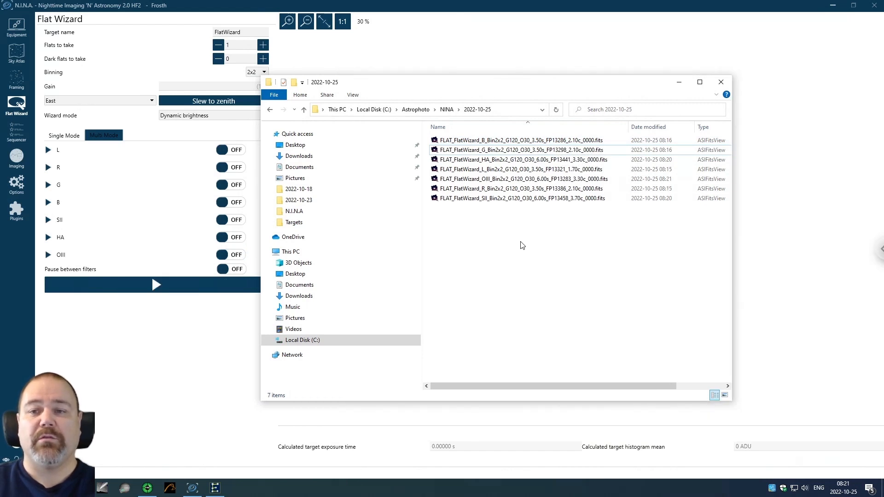
{"action": "mouse_move", "coordinate": [495, 243]}
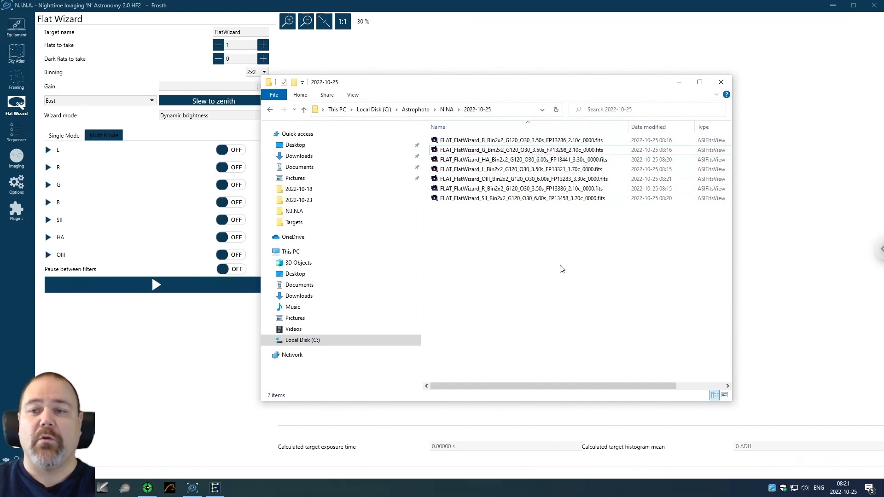
Review the seven flat FITS files, one per filter, in the 2022-10-25 folder.
{"action": "left_click", "coordinate": [518, 188]}
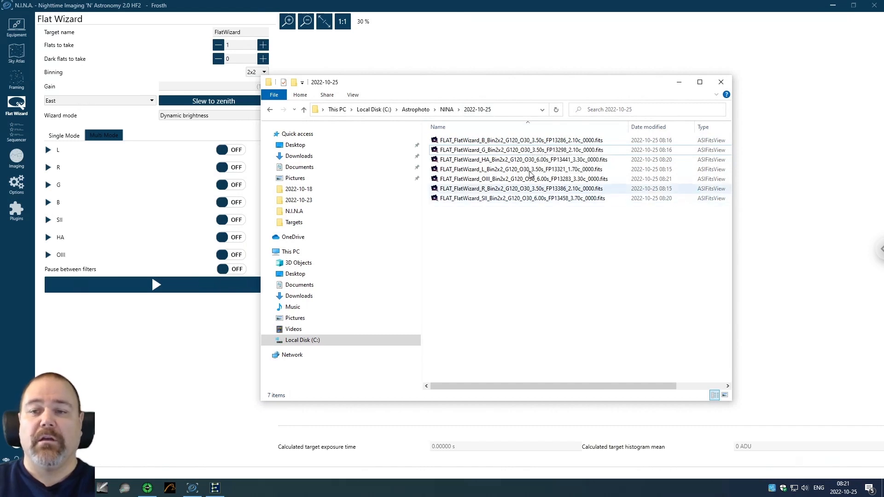
{"action": "mouse_move", "coordinate": [530, 140]}
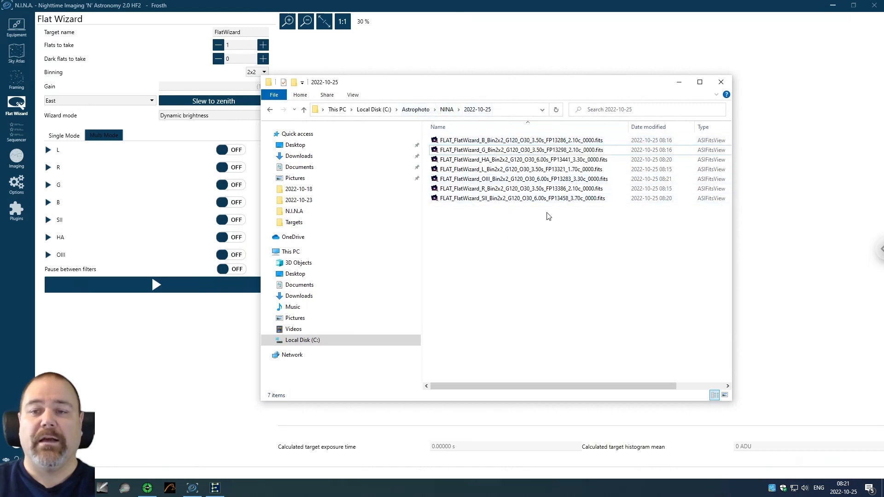
{"action": "mouse_move", "coordinate": [551, 211]}
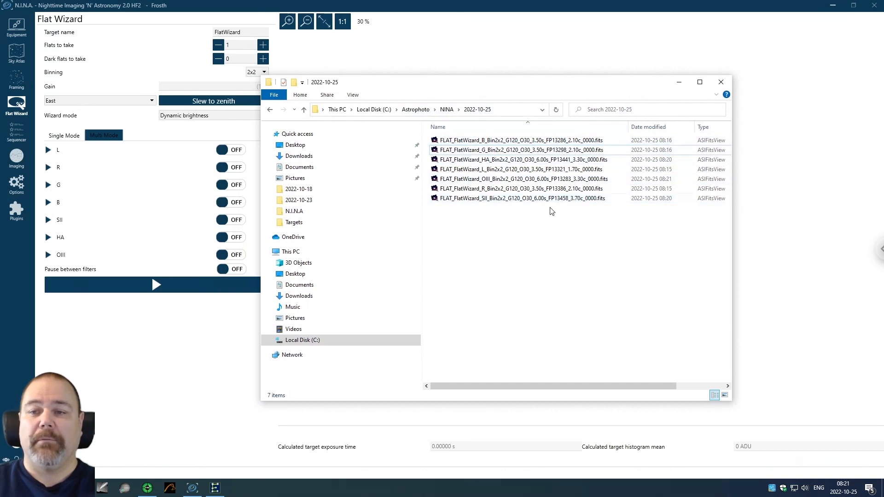
{"action": "mouse_move", "coordinate": [575, 222]}
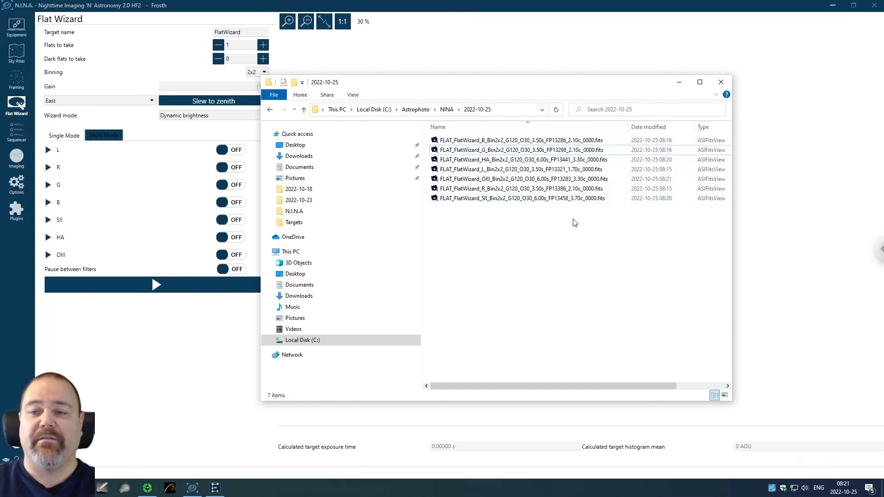
{"action": "left_click", "coordinate": [720, 82]}
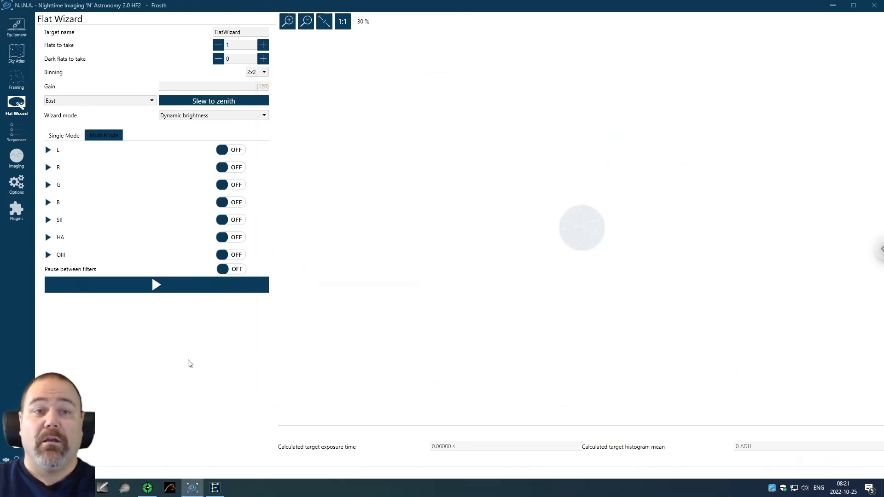
{"action": "mouse_move", "coordinate": [189, 371]}
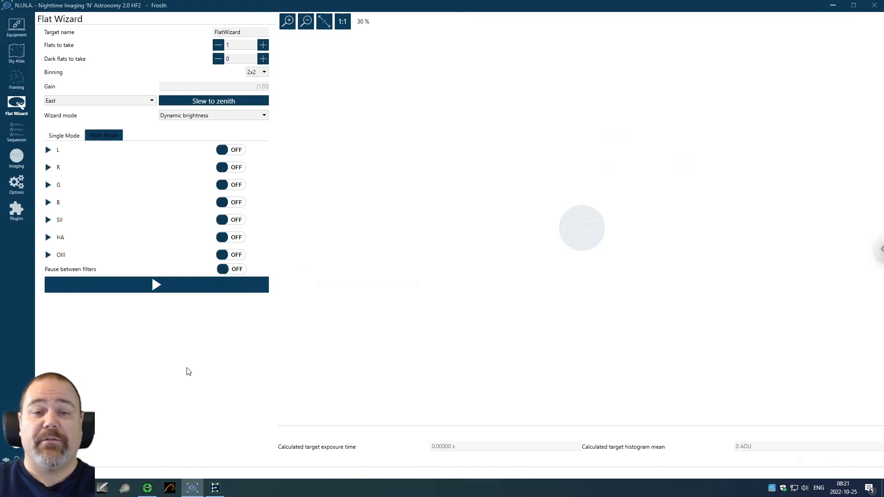
{"action": "left_click", "coordinate": [124, 488]}
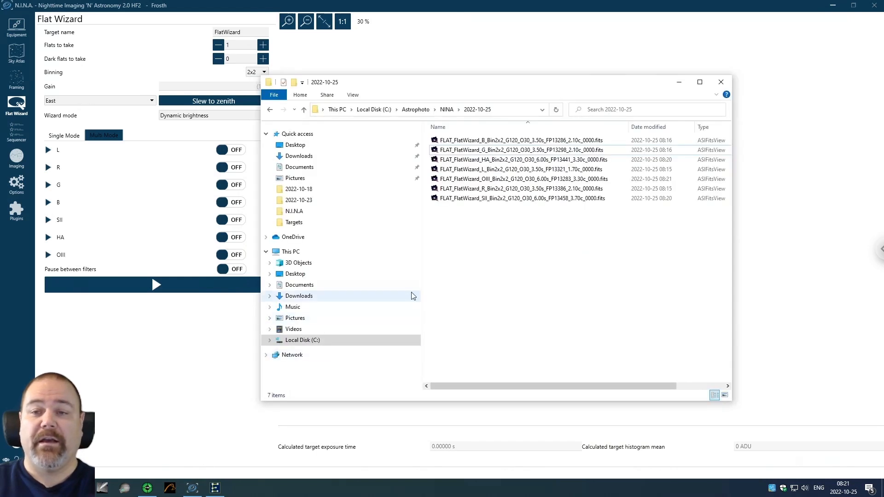
{"action": "left_click", "coordinate": [519, 140]}
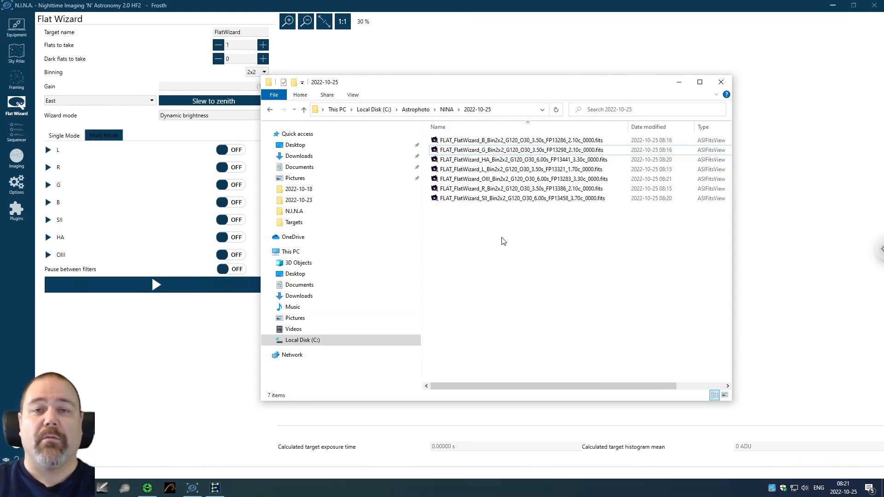
{"action": "mouse_move", "coordinate": [503, 239]}
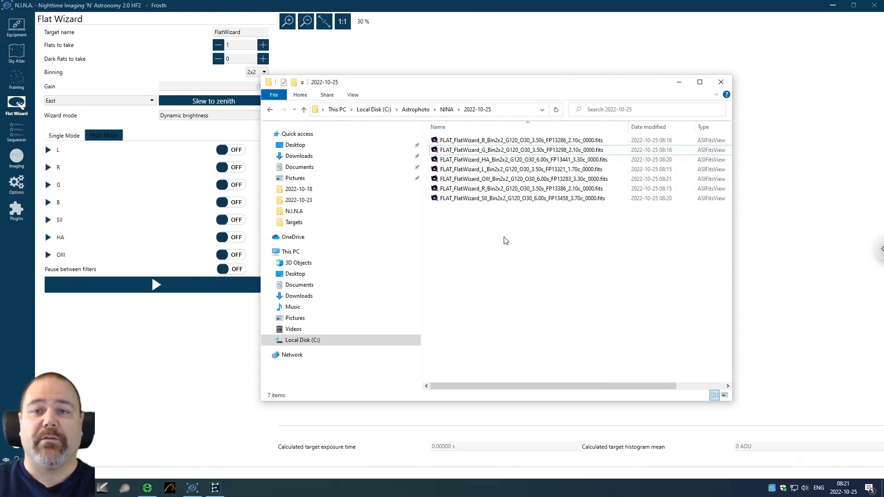
{"action": "mouse_move", "coordinate": [498, 124]}
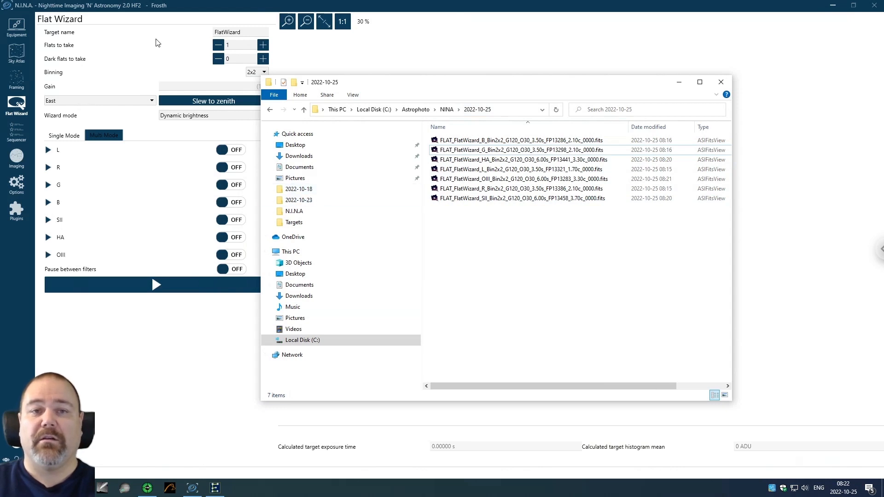
{"action": "mouse_move", "coordinate": [199, 93]}
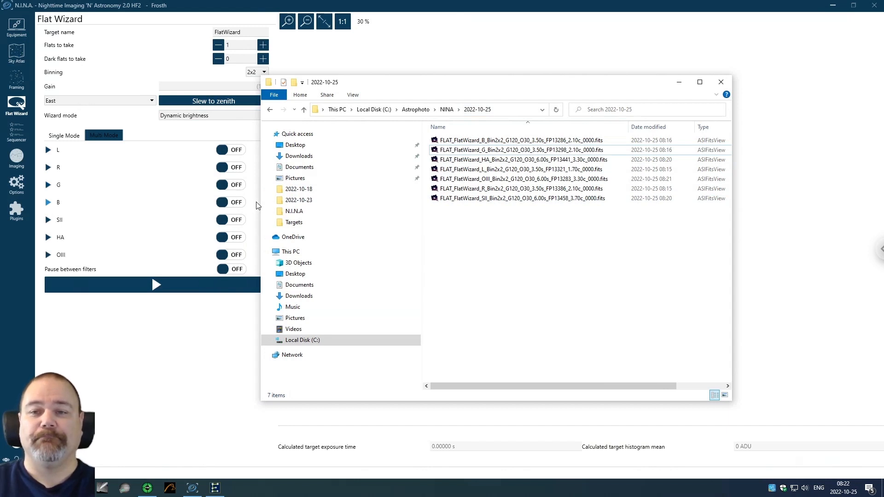
Load the FLAT_FlatWizard_HA .fits frame into ASIFitsView for inspection.
{"action": "double_click", "coordinate": [518, 159]}
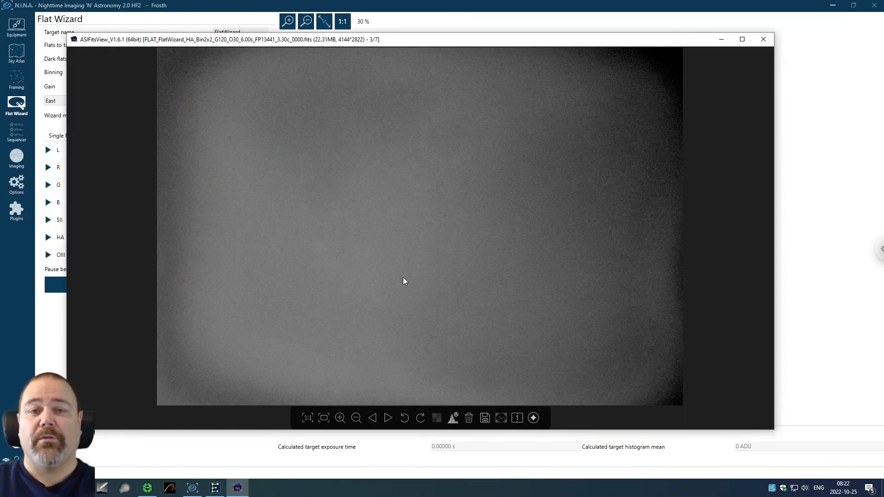
{"action": "mouse_move", "coordinate": [405, 281]}
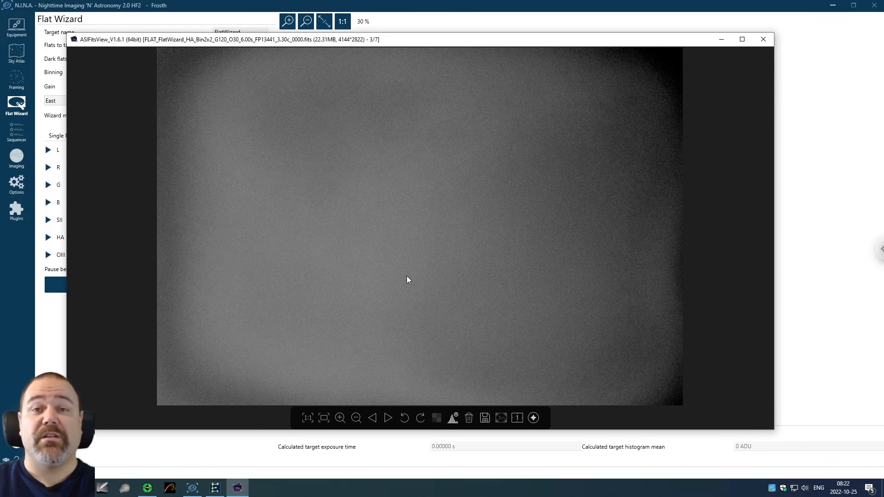
{"action": "mouse_move", "coordinate": [412, 279]}
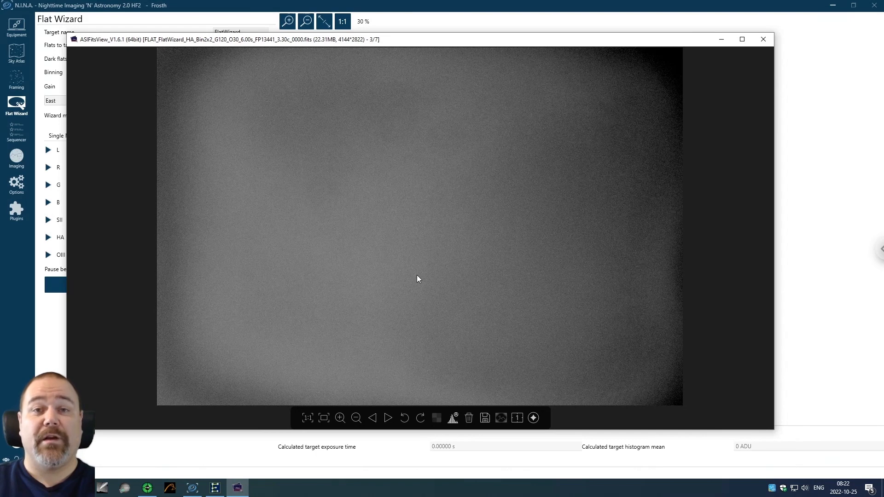
{"action": "mouse_move", "coordinate": [423, 282]}
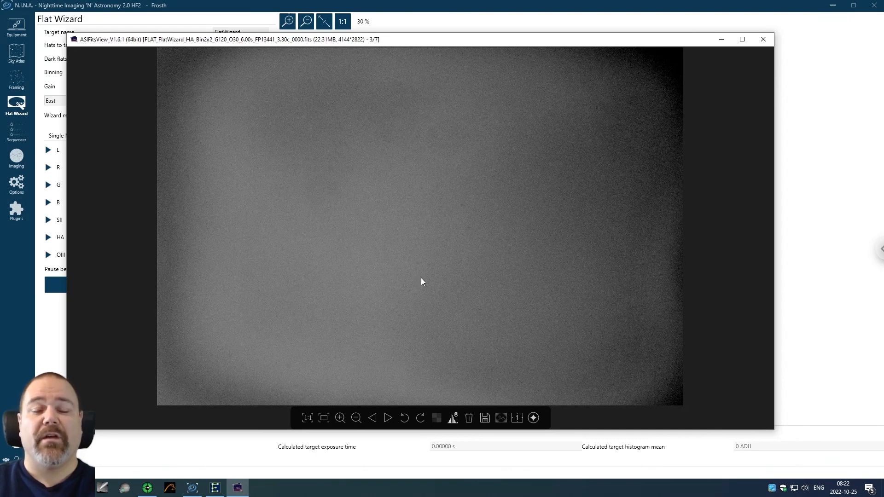